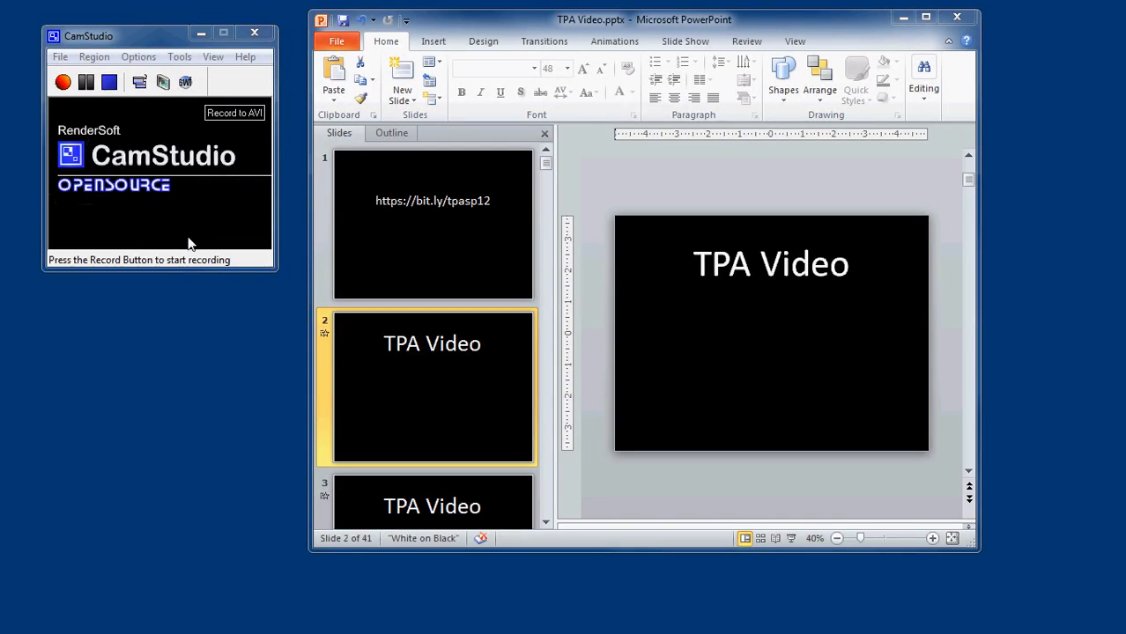
{"action": "mouse_move", "coordinate": [219, 207]}
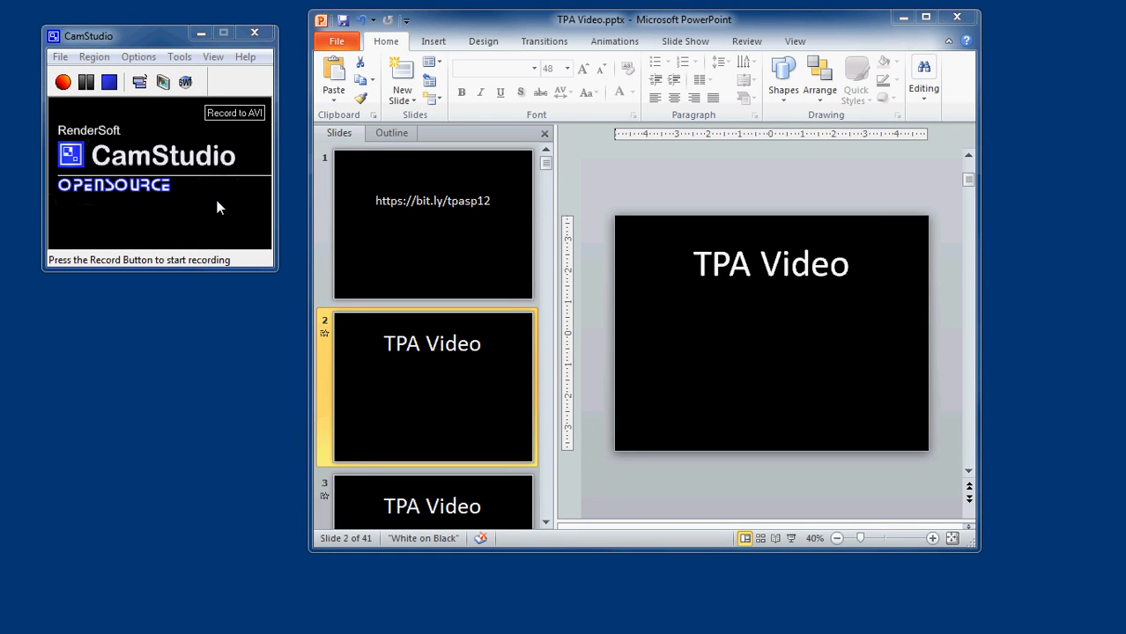
{"action": "mouse_move", "coordinate": [765, 196]}
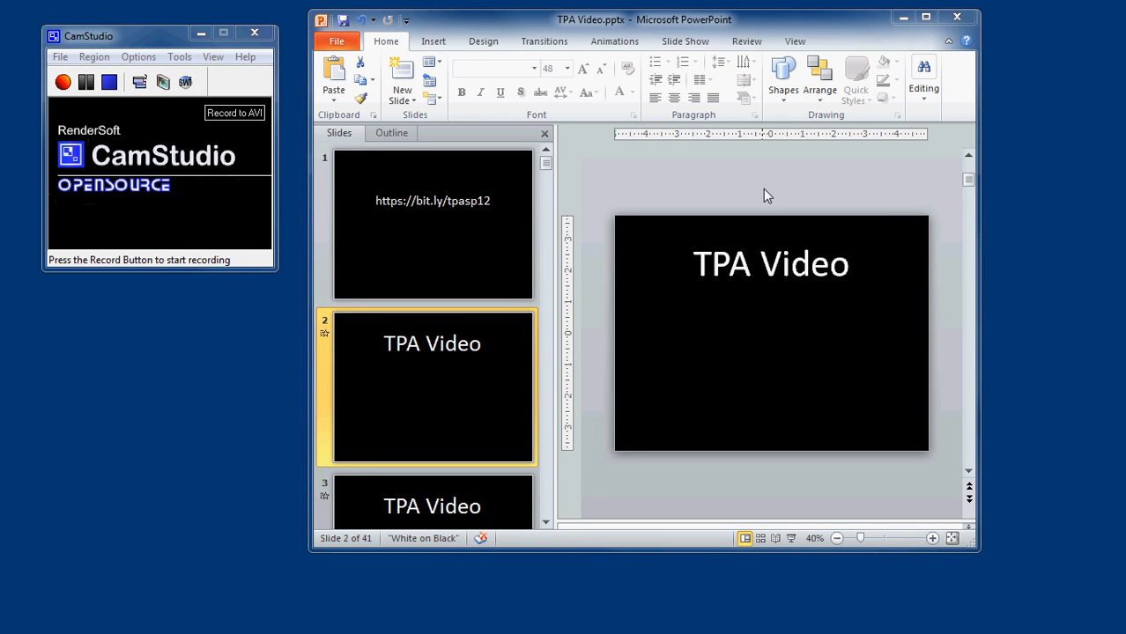
{"action": "mouse_move", "coordinate": [647, 334]}
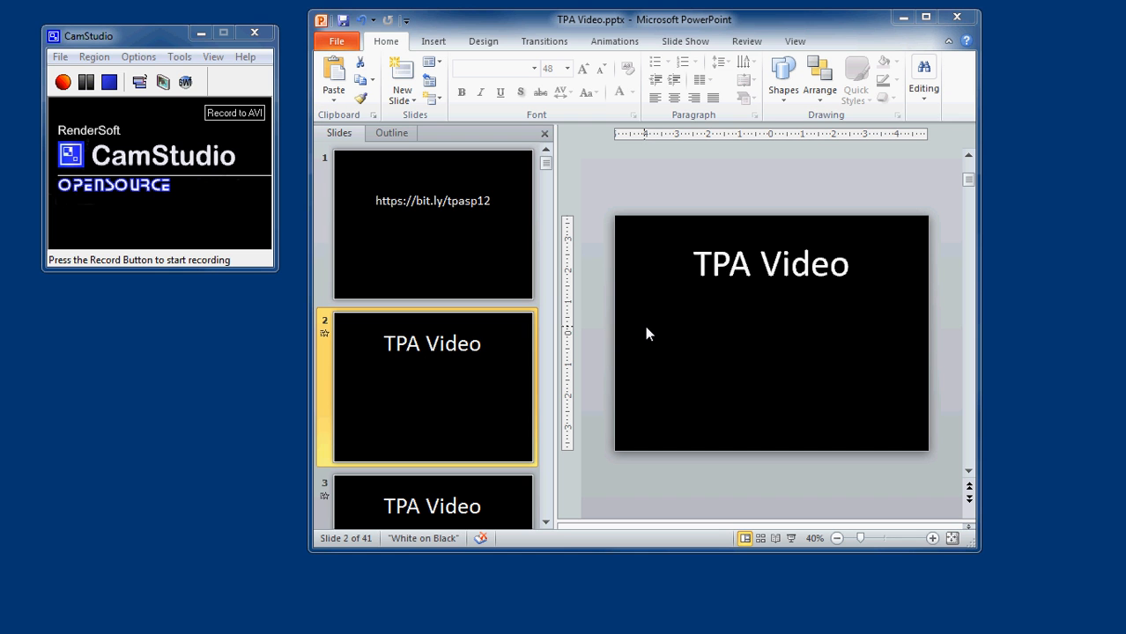
{"action": "mouse_move", "coordinate": [333, 526]}
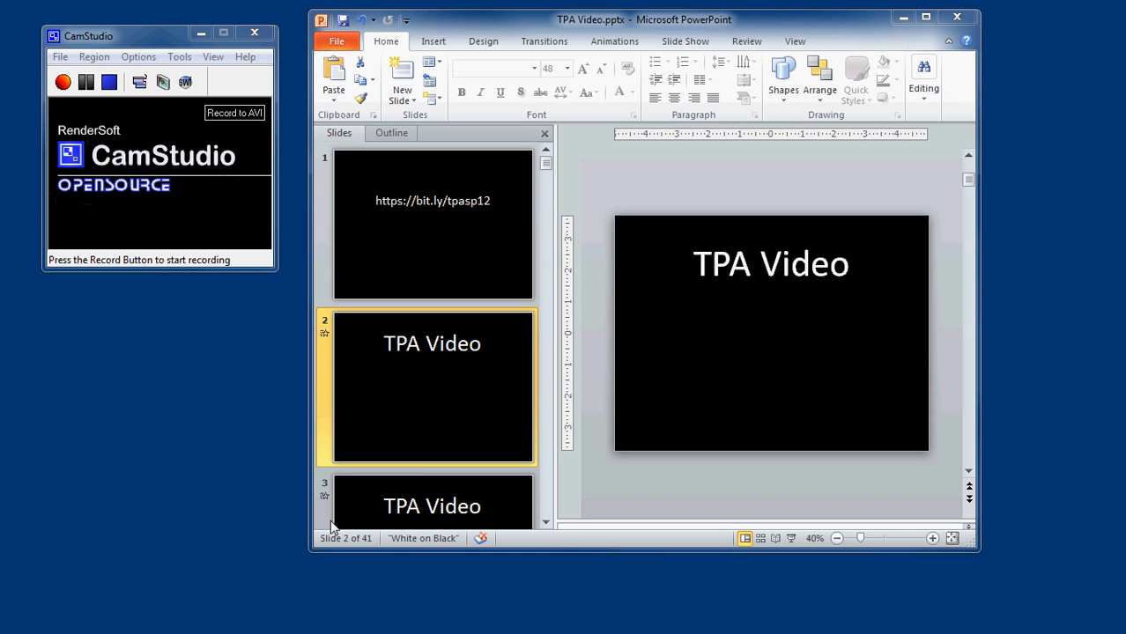
{"action": "mouse_move", "coordinate": [639, 412]}
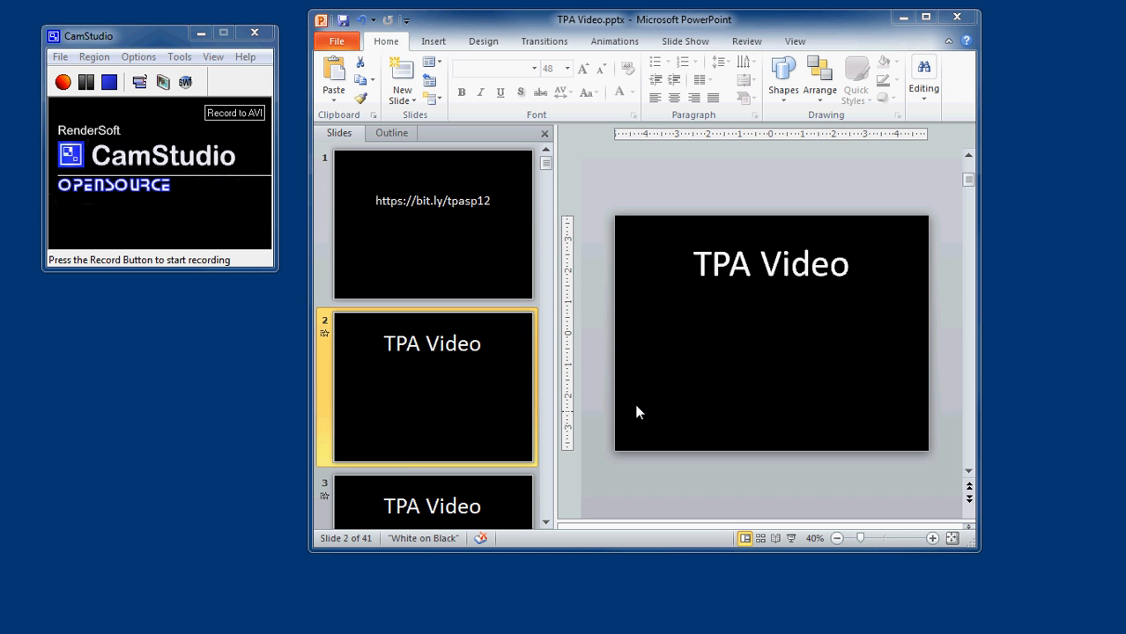
{"action": "mouse_move", "coordinate": [232, 393]}
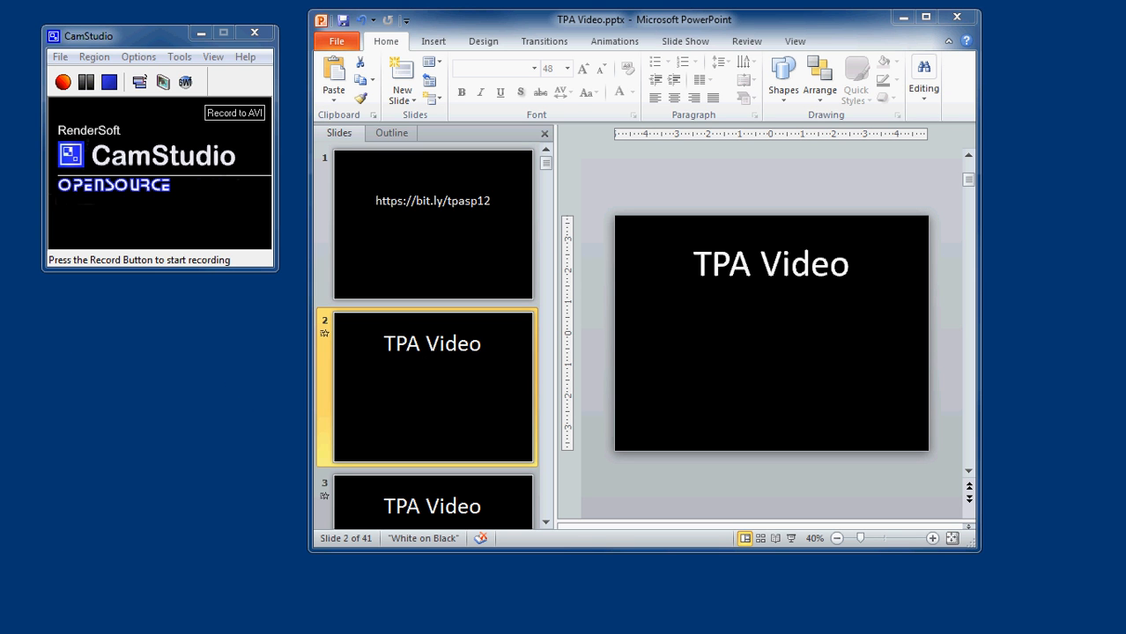
Switch from CamStudio, idle beside the 'TPA Video' deck, to camstudio.org in the browser.
{"action": "left_click", "coordinate": [63, 82]}
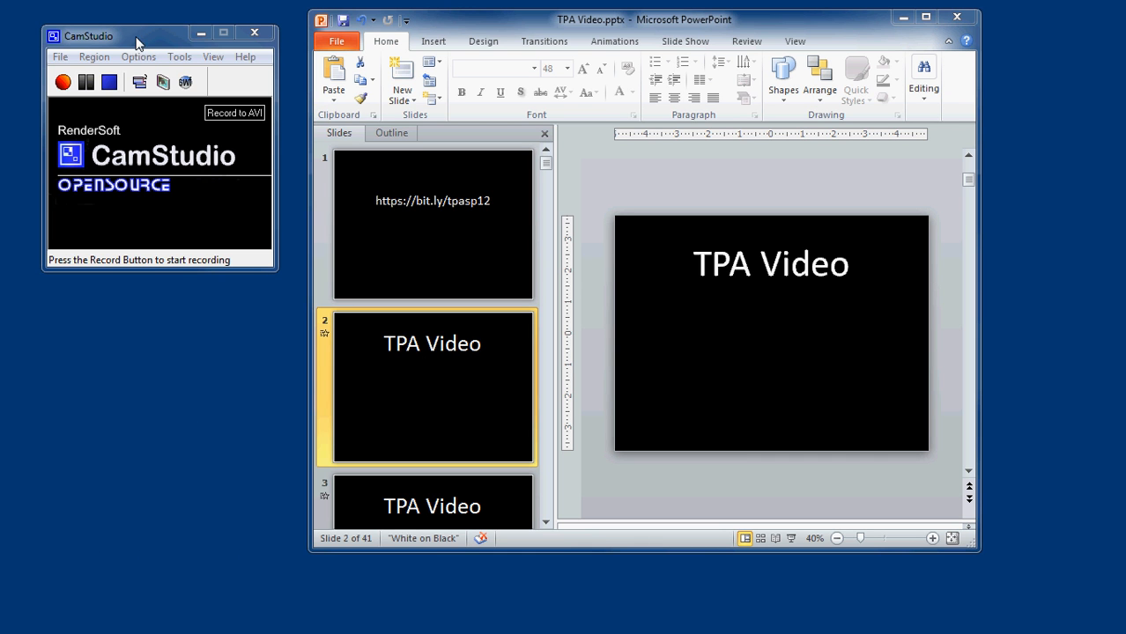
{"action": "mouse_move", "coordinate": [321, 275]}
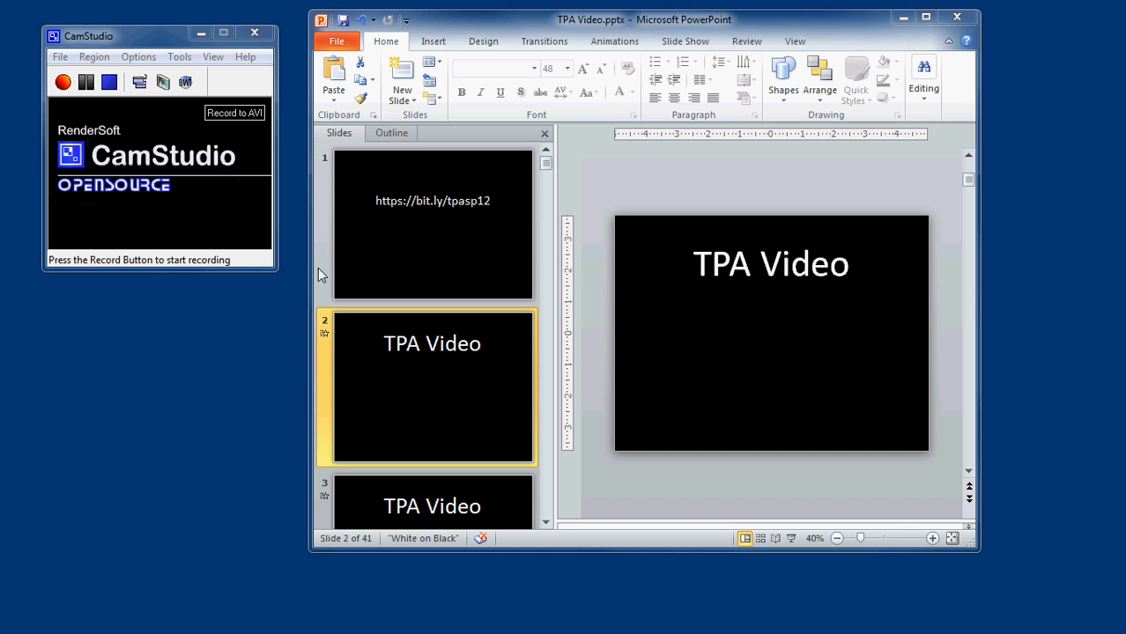
{"action": "mouse_move", "coordinate": [993, 304]}
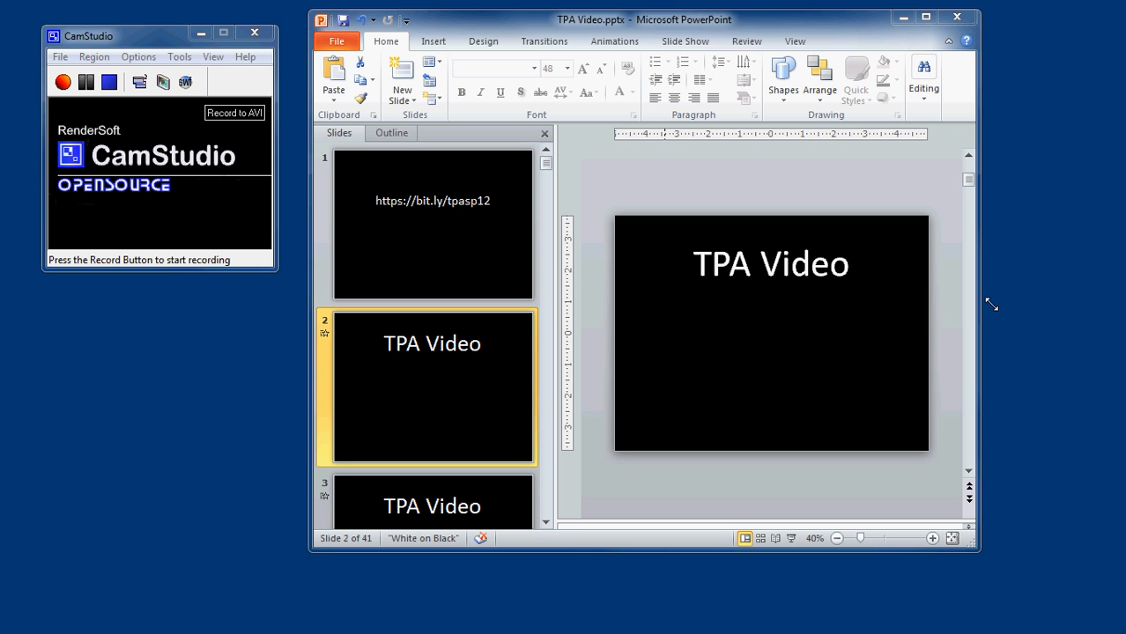
{"action": "mouse_move", "coordinate": [992, 304]}
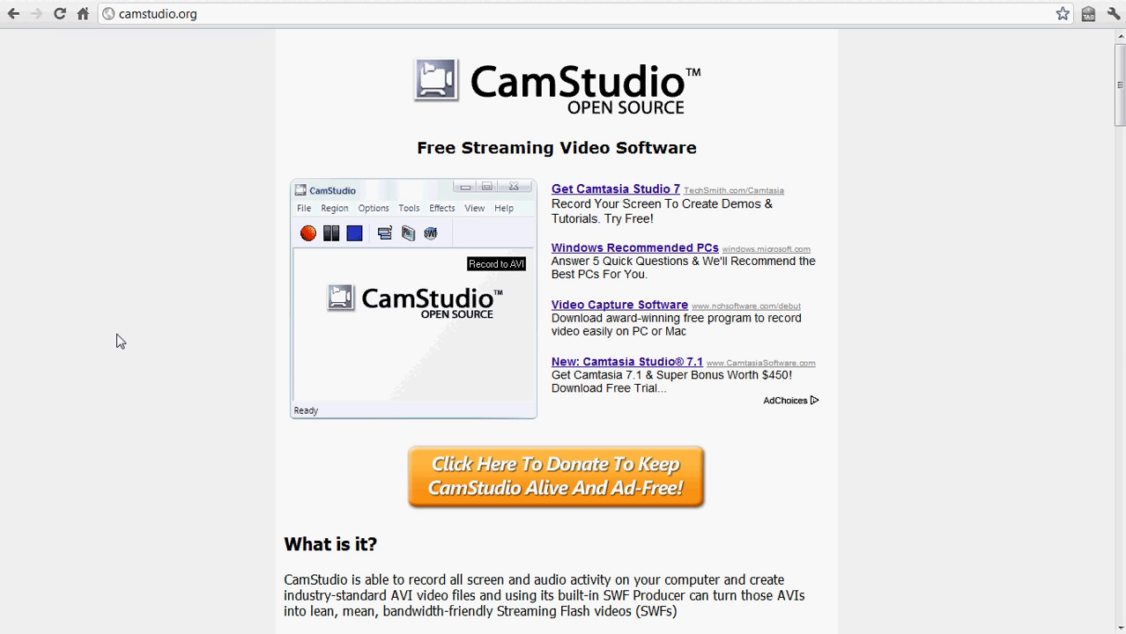
{"action": "mouse_move", "coordinate": [540, 268]}
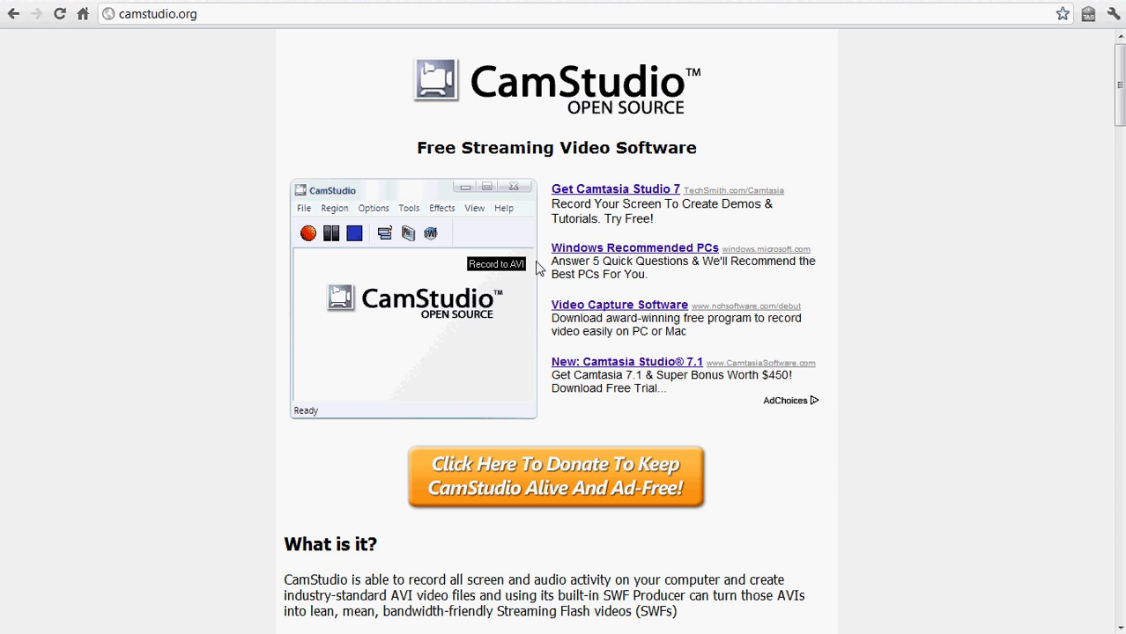
{"action": "mouse_move", "coordinate": [304, 9]}
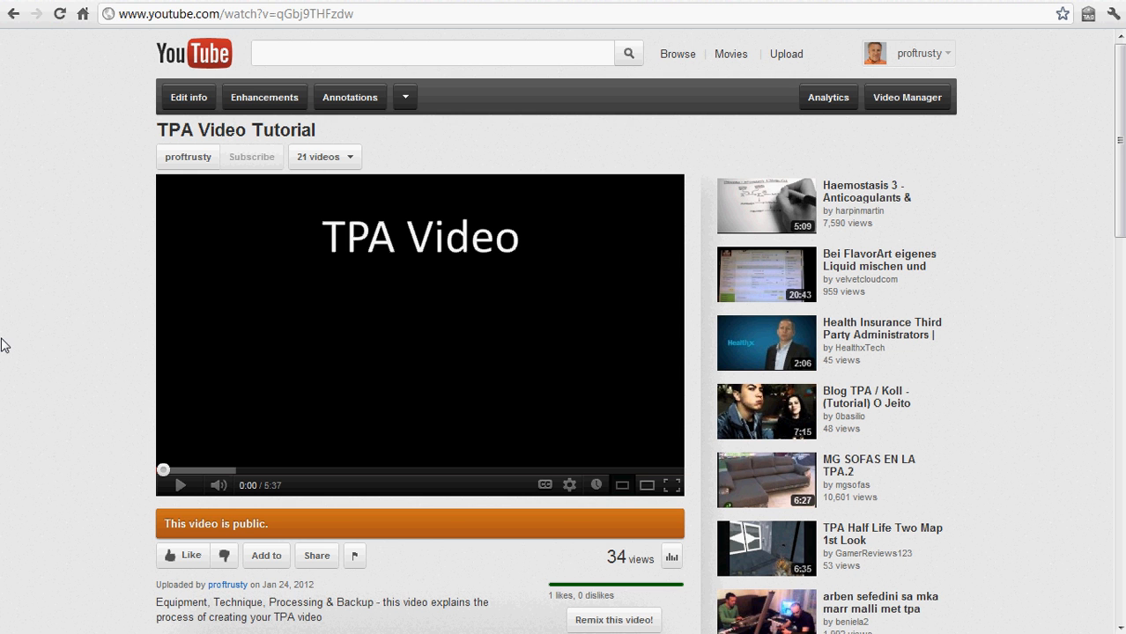
{"action": "mouse_move", "coordinate": [428, 292]}
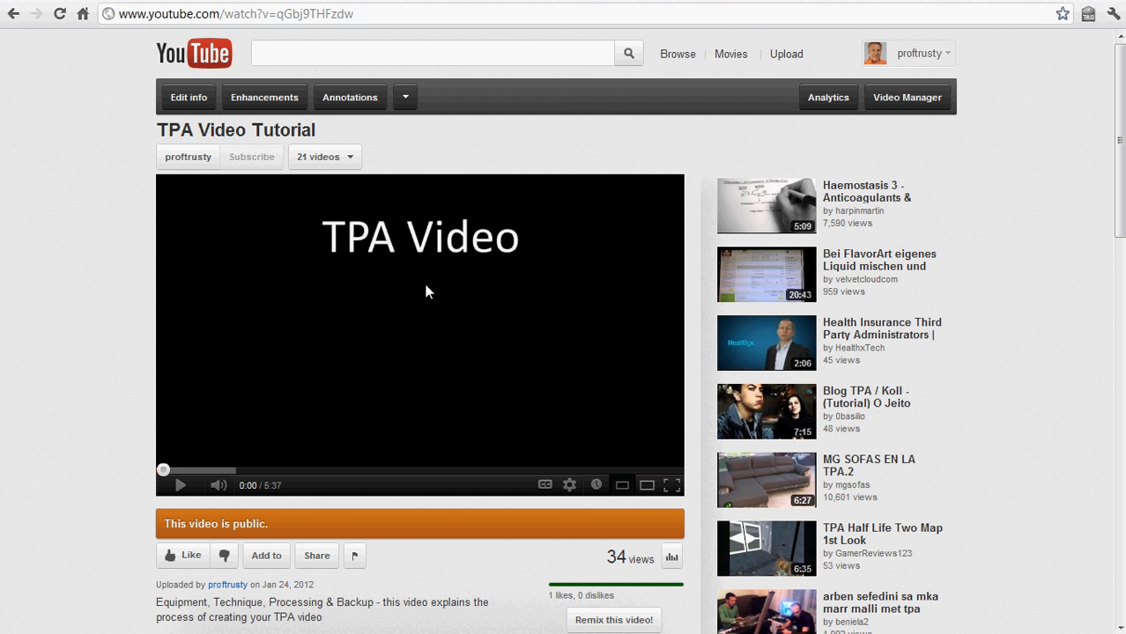
{"action": "mouse_move", "coordinate": [417, 281]}
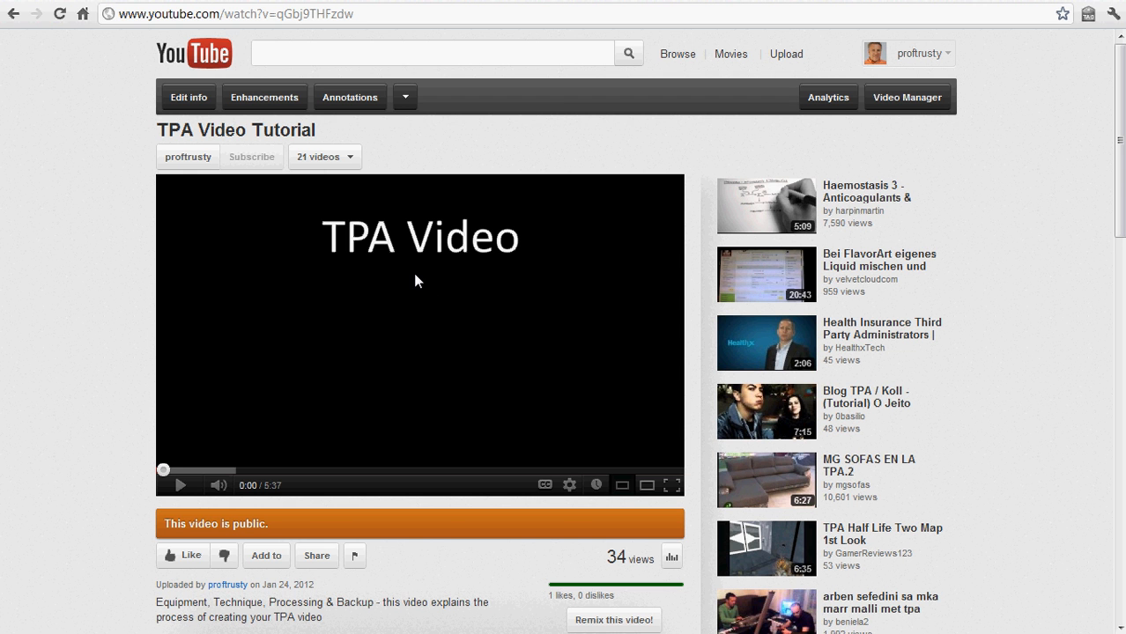
{"action": "mouse_move", "coordinate": [63, 317]}
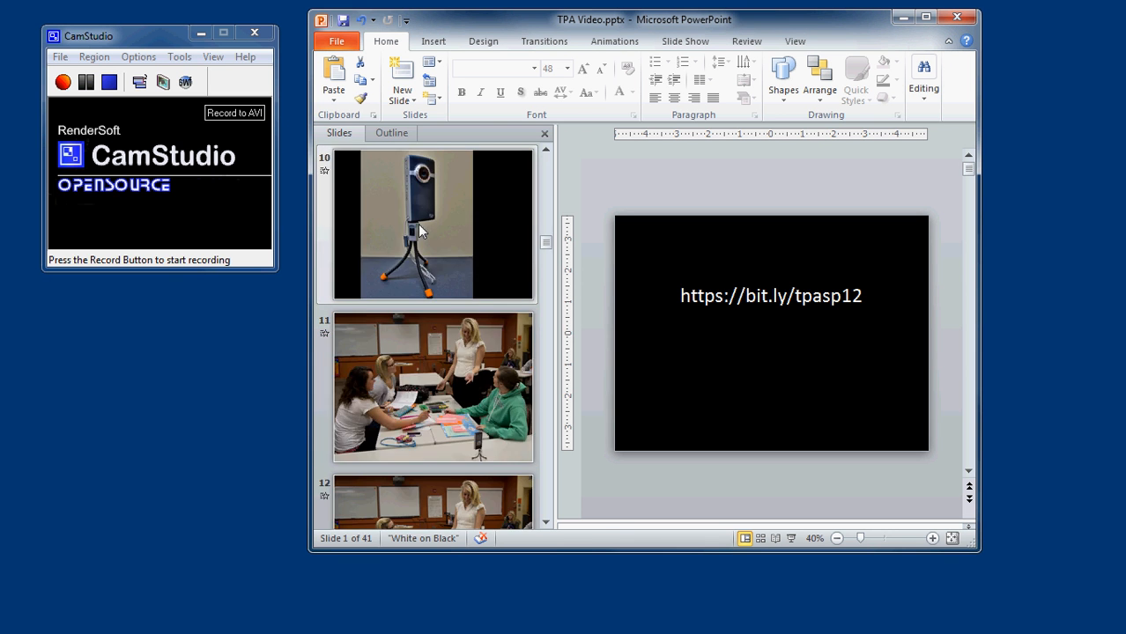
Scroll the Slides pane up to slide 1 and show the Slide Show ribbon commands.
{"action": "scroll", "scroll_direction": "up", "scroll_amount": 3}
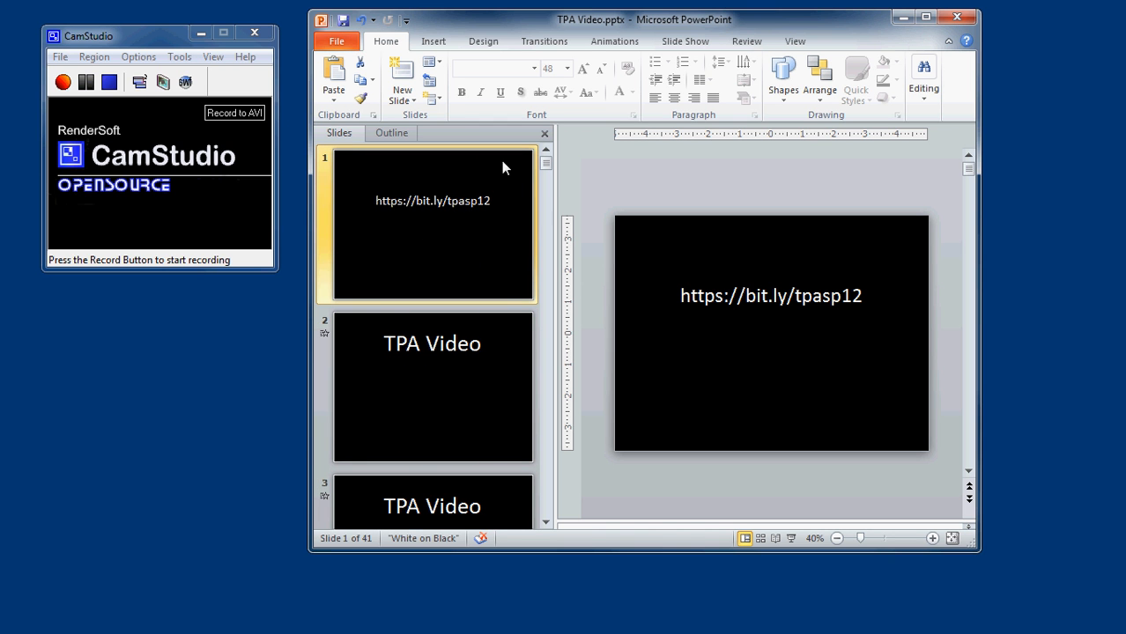
{"action": "left_click", "coordinate": [685, 40]}
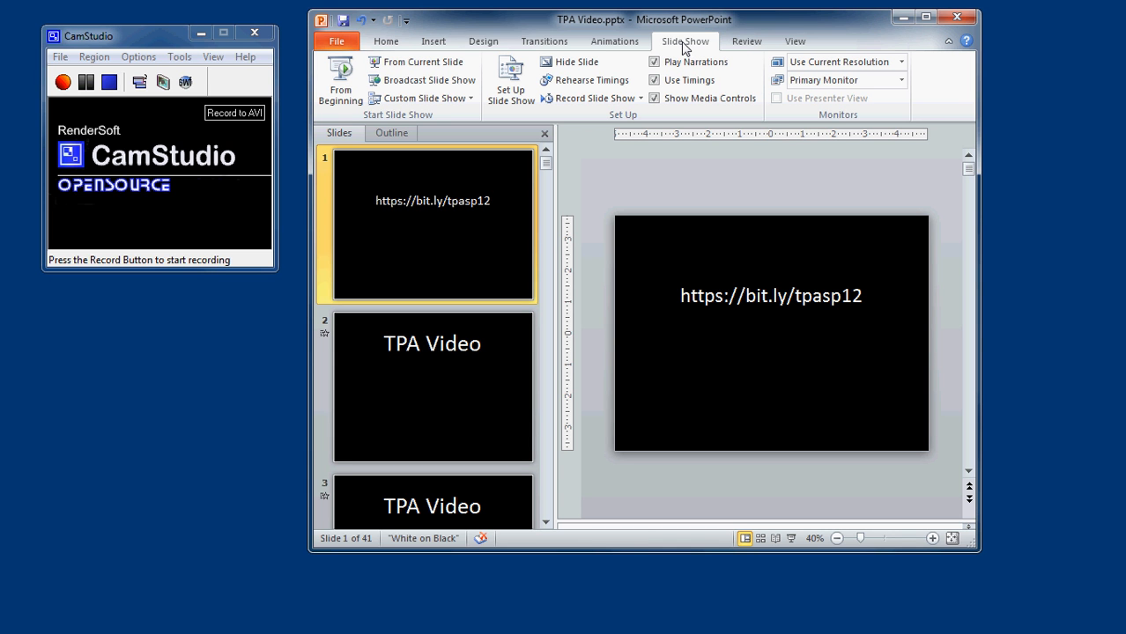
{"action": "mouse_move", "coordinate": [622, 67]}
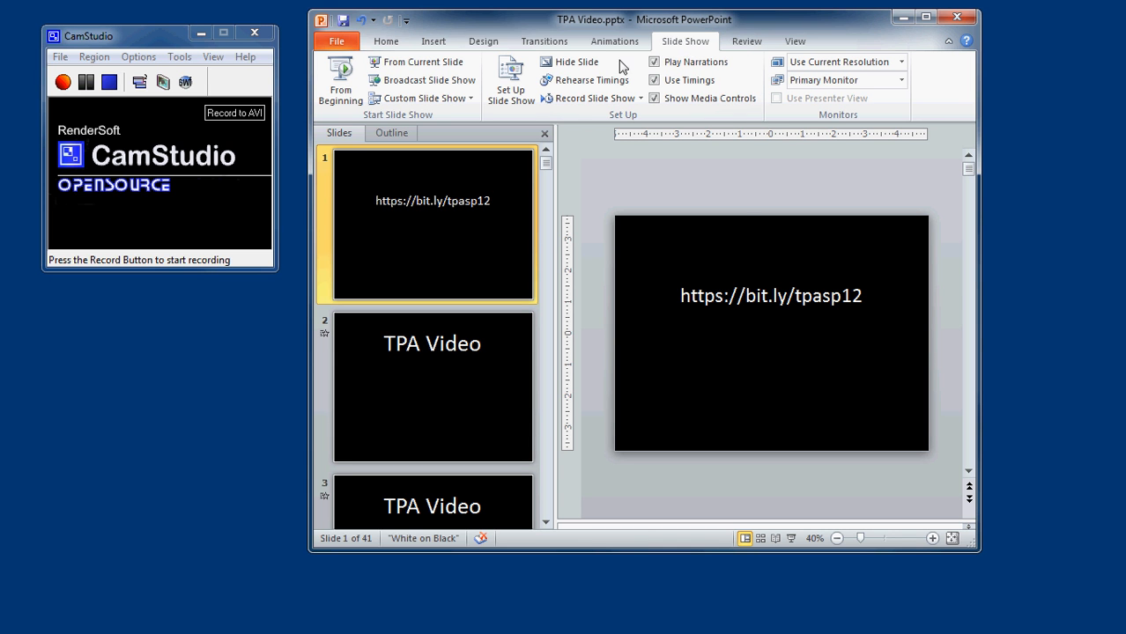
{"action": "mouse_move", "coordinate": [511, 77]}
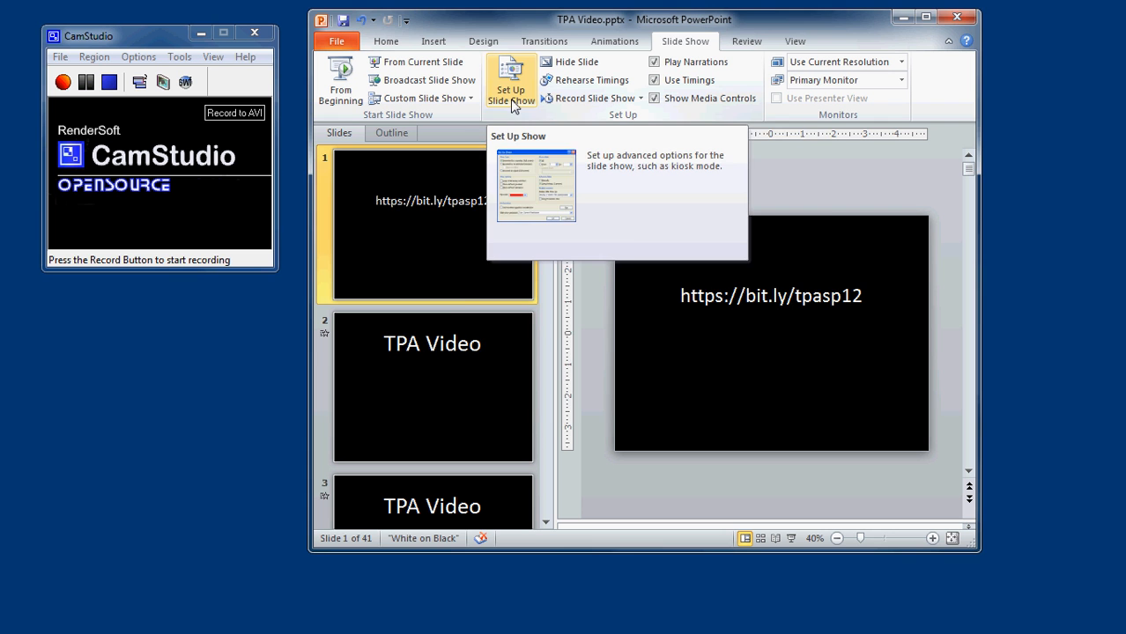
Set the slide show type to 'Browsed by an individual (window)' and confirm it.
{"action": "left_click", "coordinate": [510, 84]}
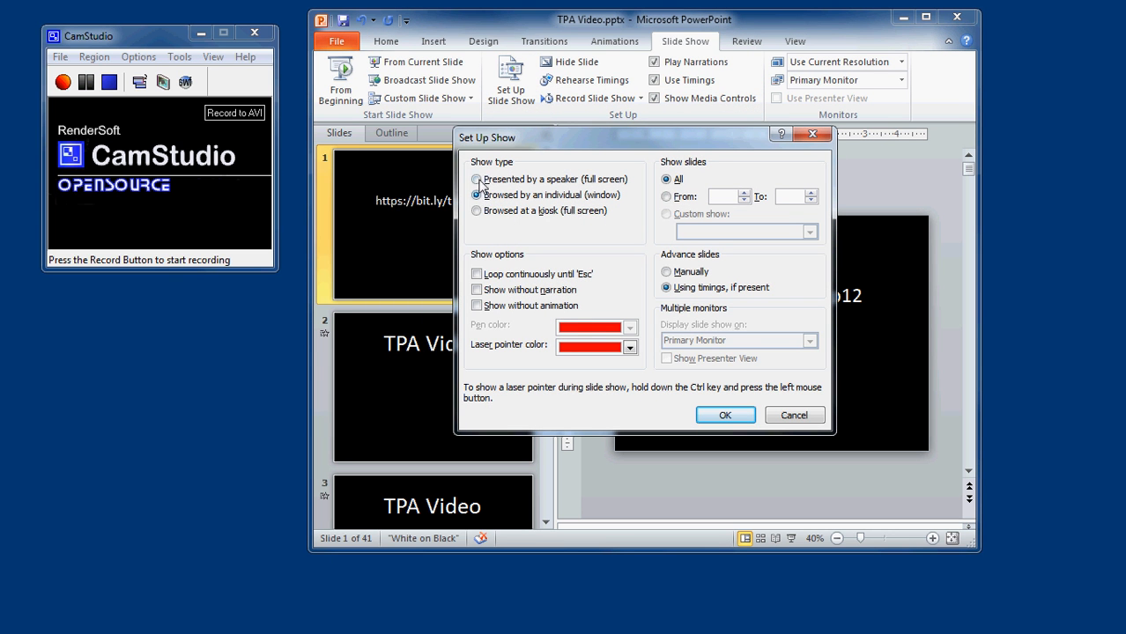
{"action": "left_click", "coordinate": [476, 179]}
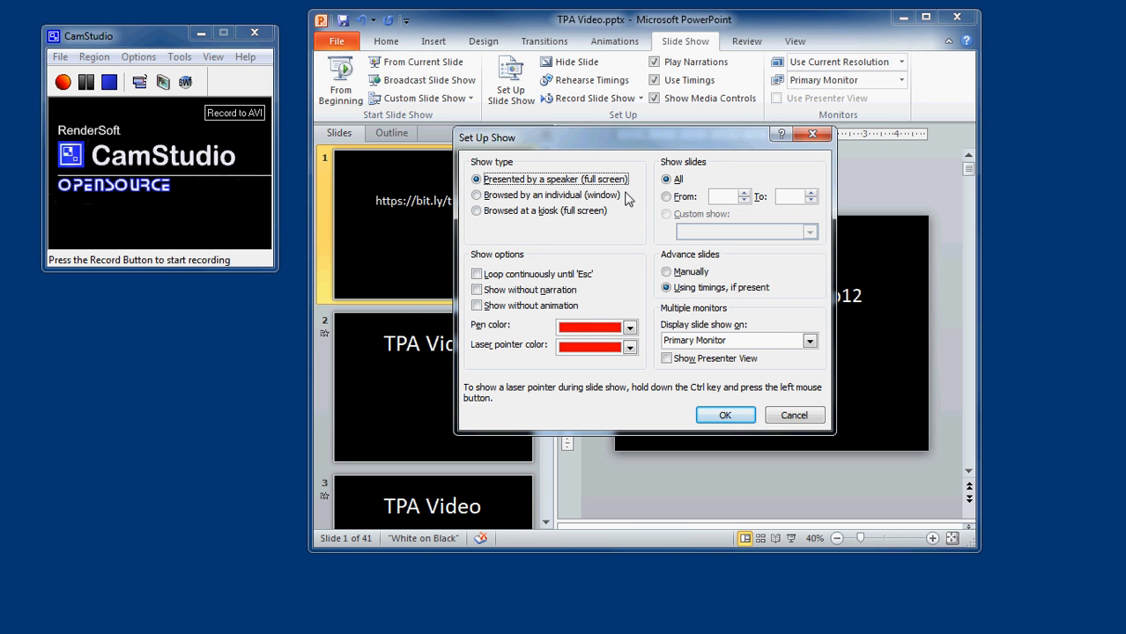
{"action": "mouse_move", "coordinate": [464, 136]}
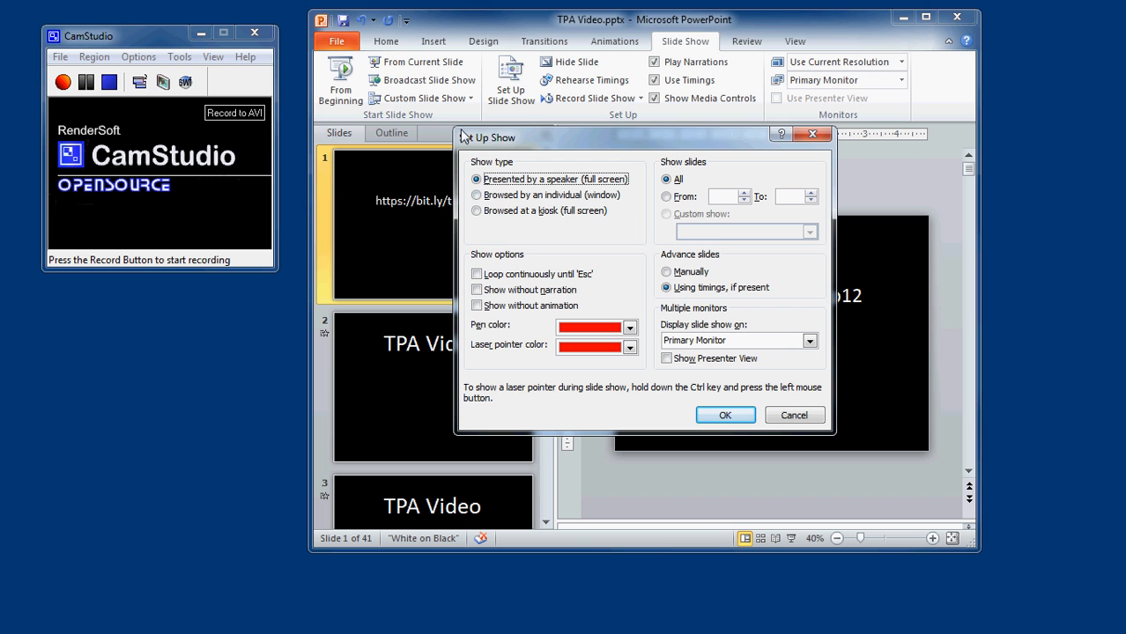
{"action": "mouse_move", "coordinate": [745, 570]}
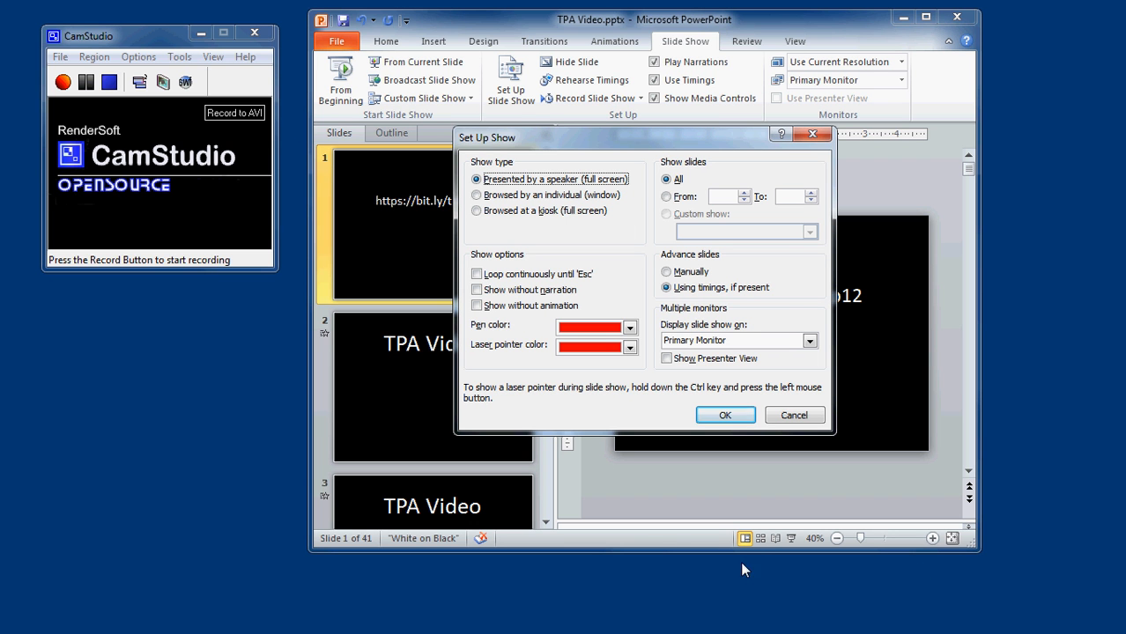
{"action": "mouse_move", "coordinate": [604, 33]}
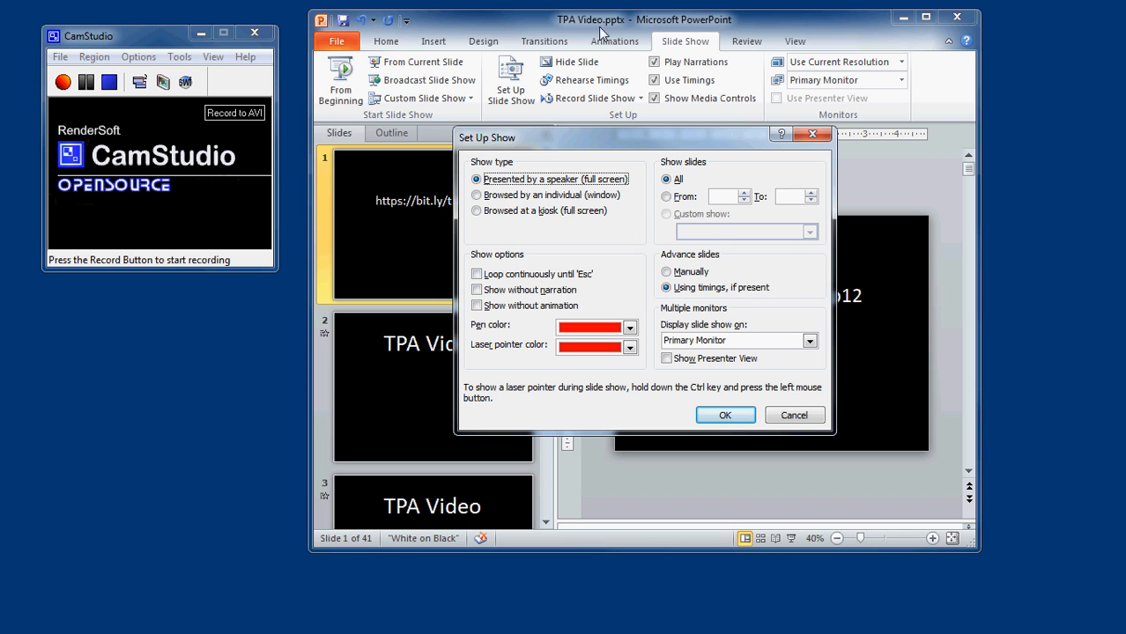
{"action": "mouse_move", "coordinate": [472, 210]}
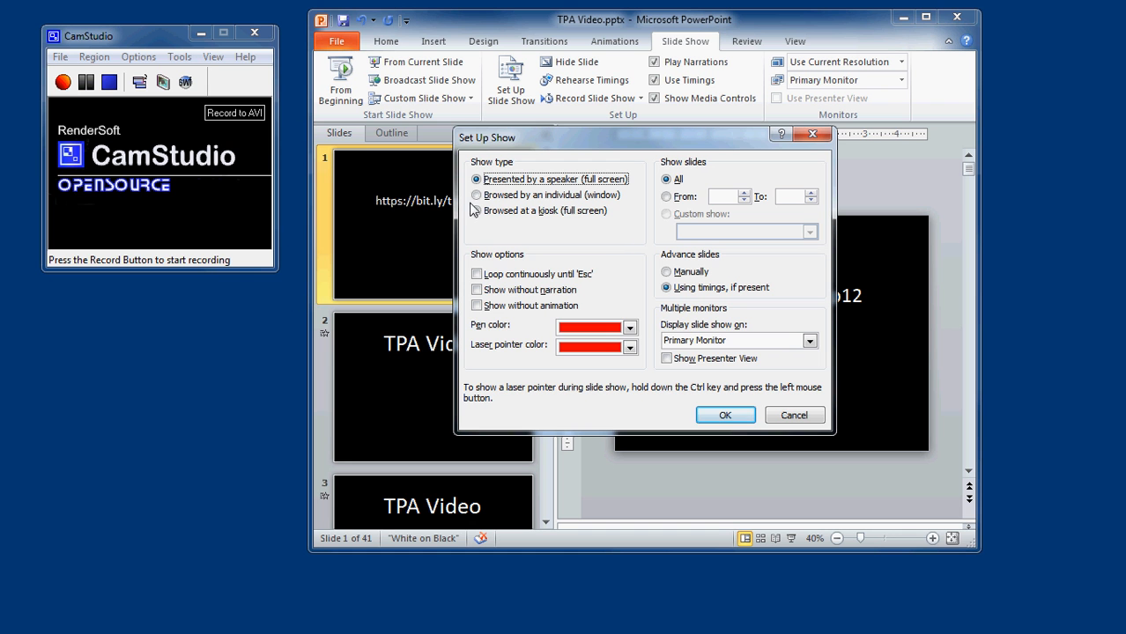
{"action": "left_click", "coordinate": [477, 194]}
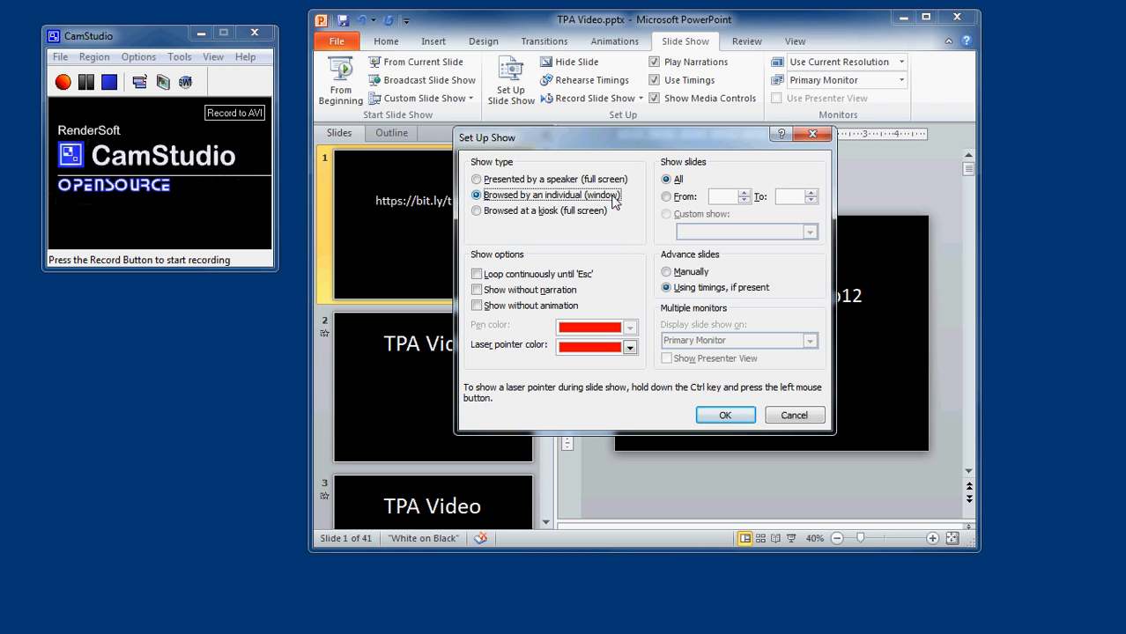
{"action": "left_click", "coordinate": [724, 415]}
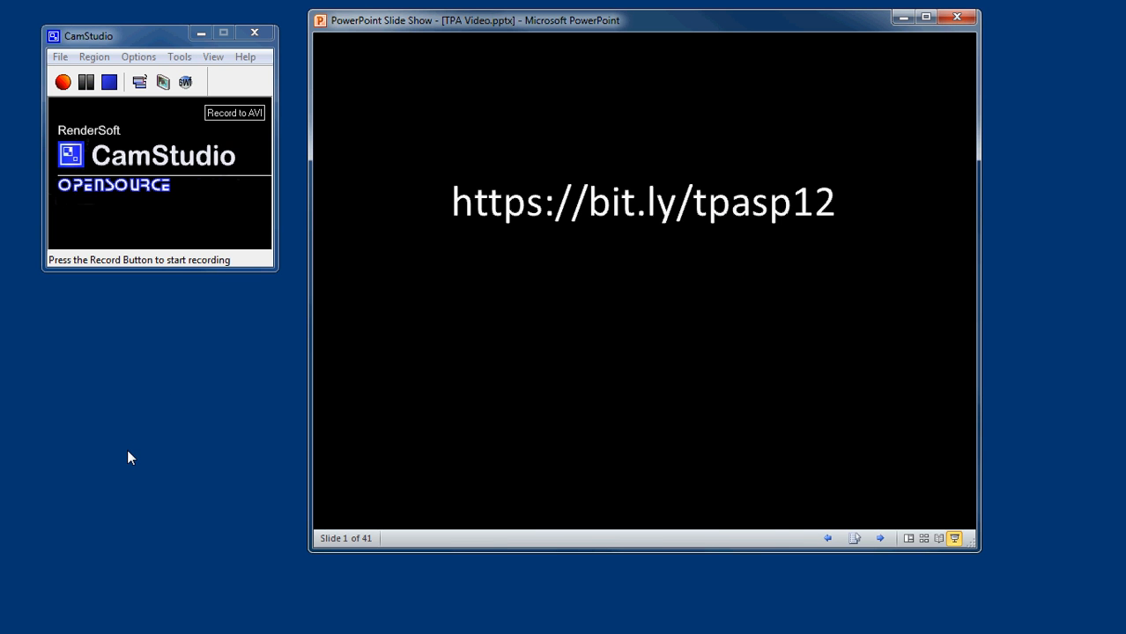
{"action": "mouse_move", "coordinate": [919, 318]}
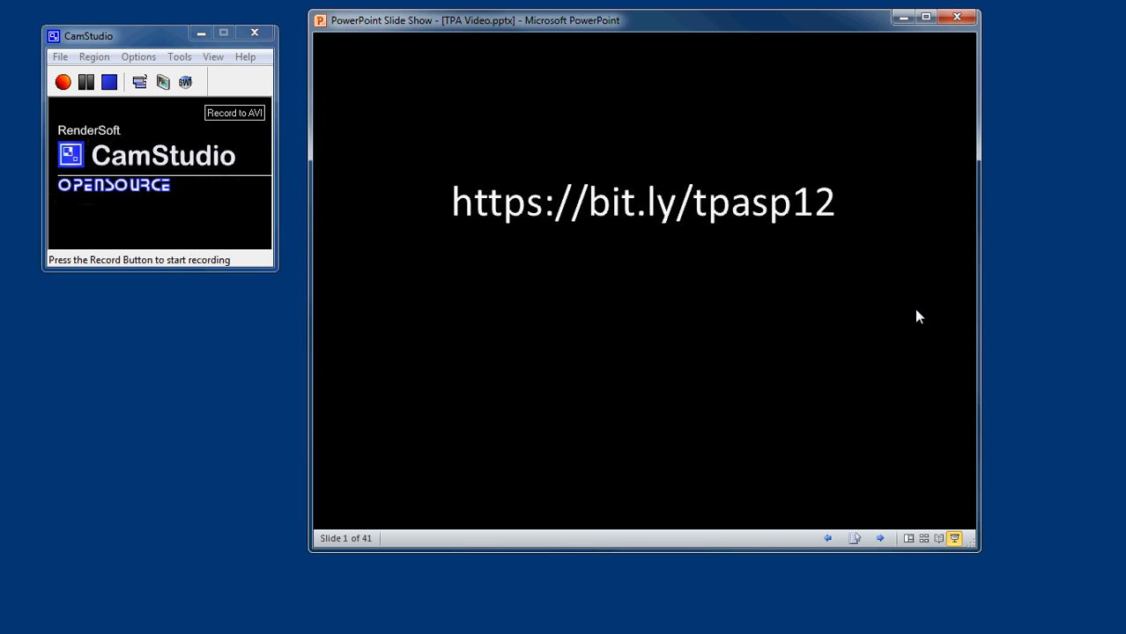
{"action": "mouse_move", "coordinate": [1033, 87]}
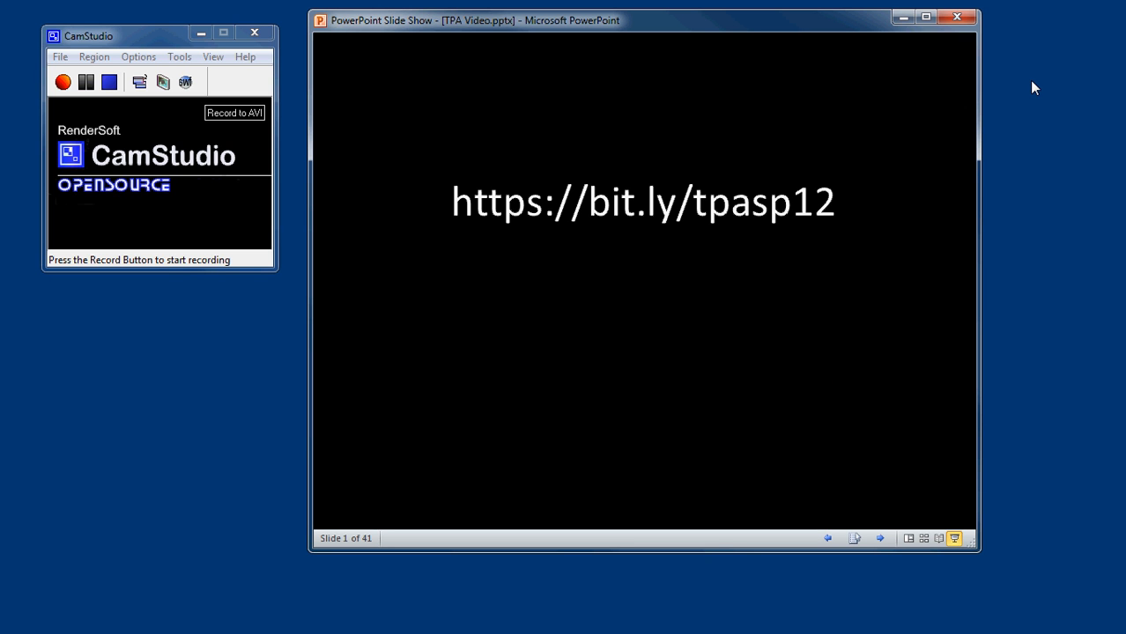
{"action": "mouse_move", "coordinate": [229, 143]}
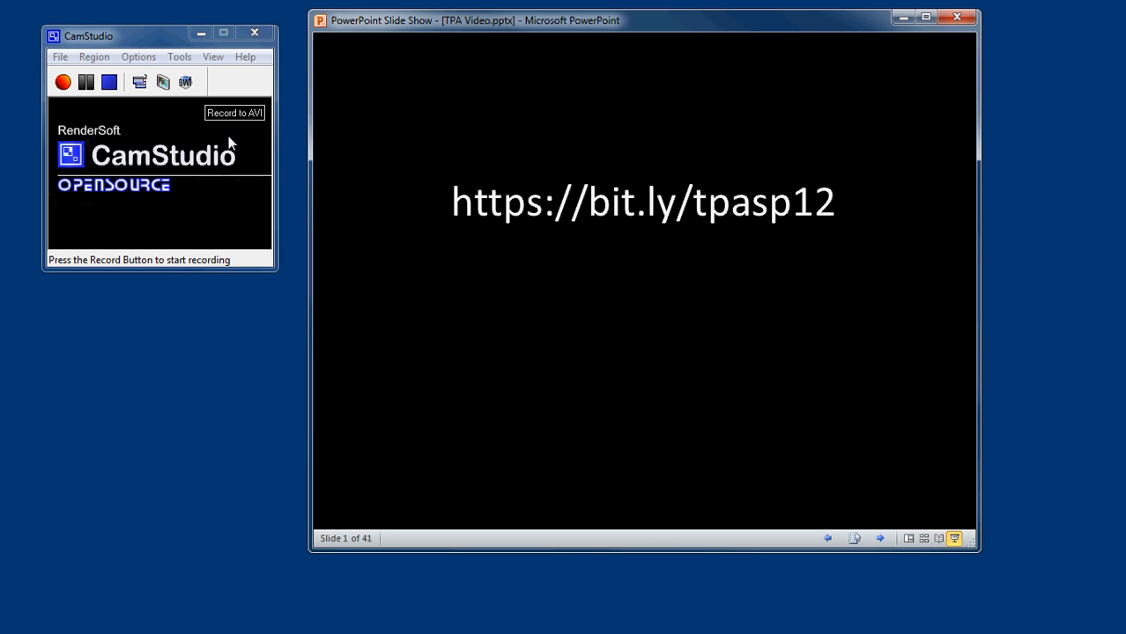
Switch from the windowed slide show on slide one to CamStudio.
{"action": "left_click", "coordinate": [91, 56]}
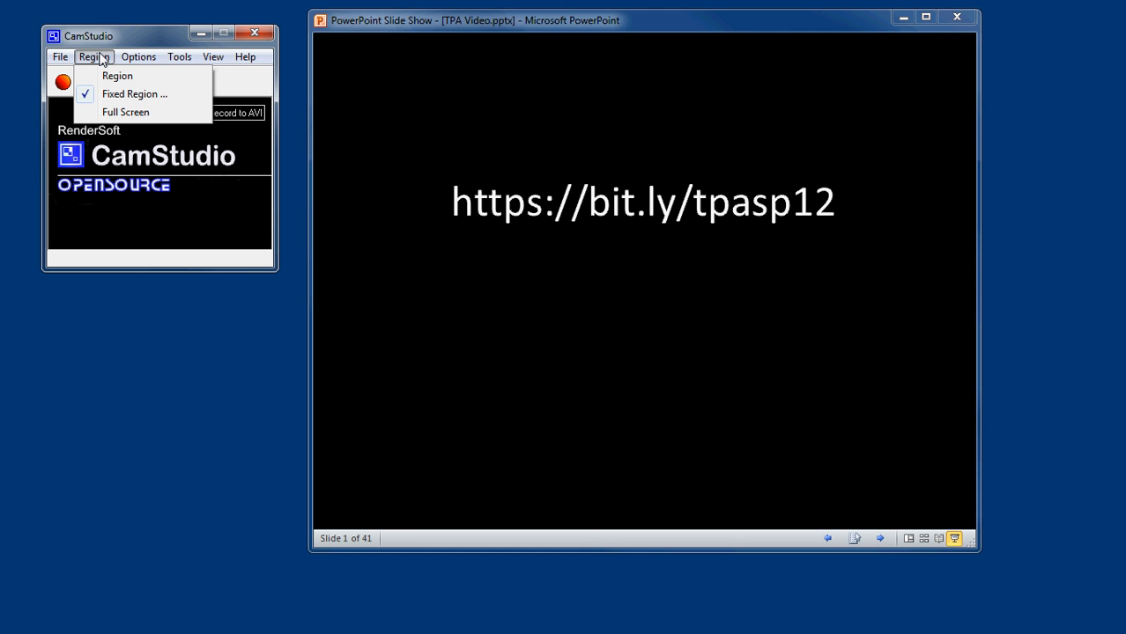
{"action": "mouse_move", "coordinate": [125, 112]}
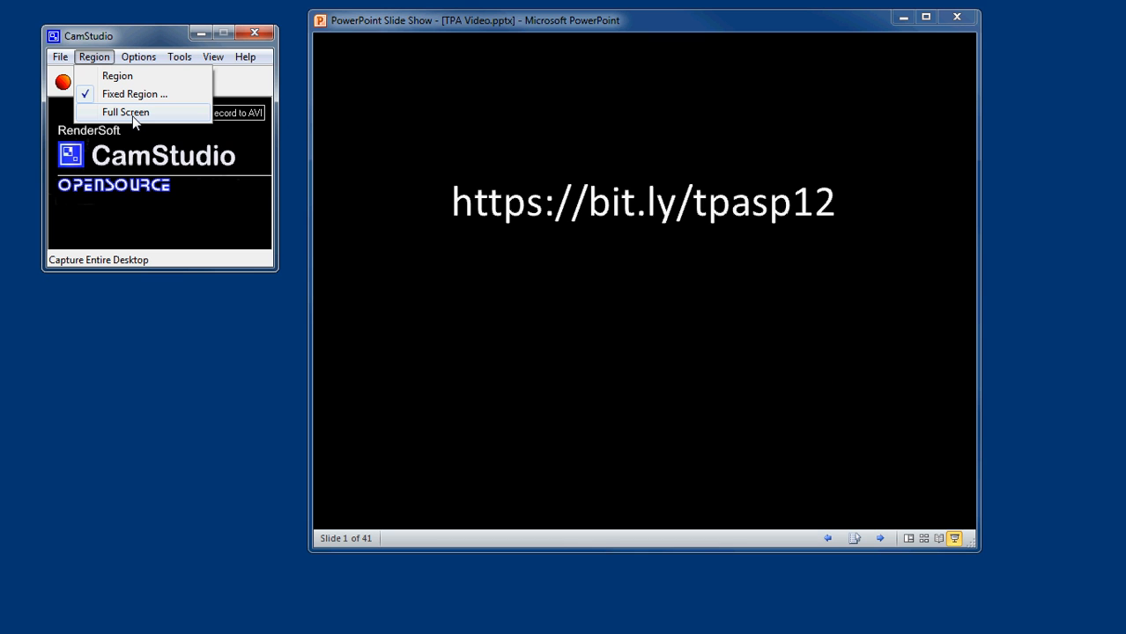
{"action": "mouse_move", "coordinate": [134, 93]}
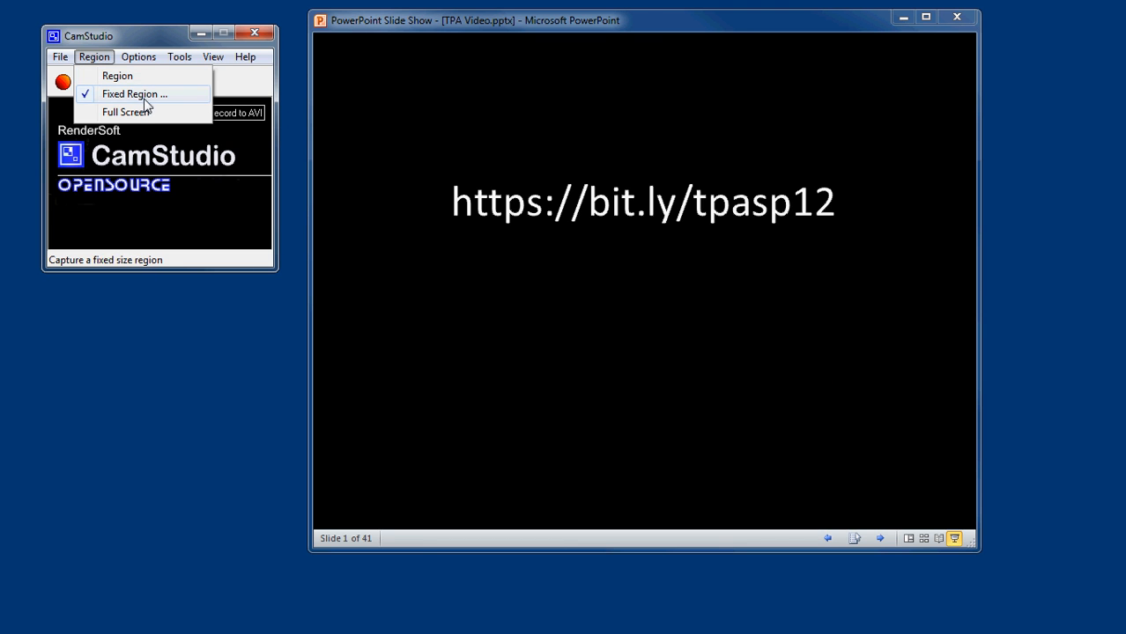
{"action": "mouse_move", "coordinate": [137, 95]}
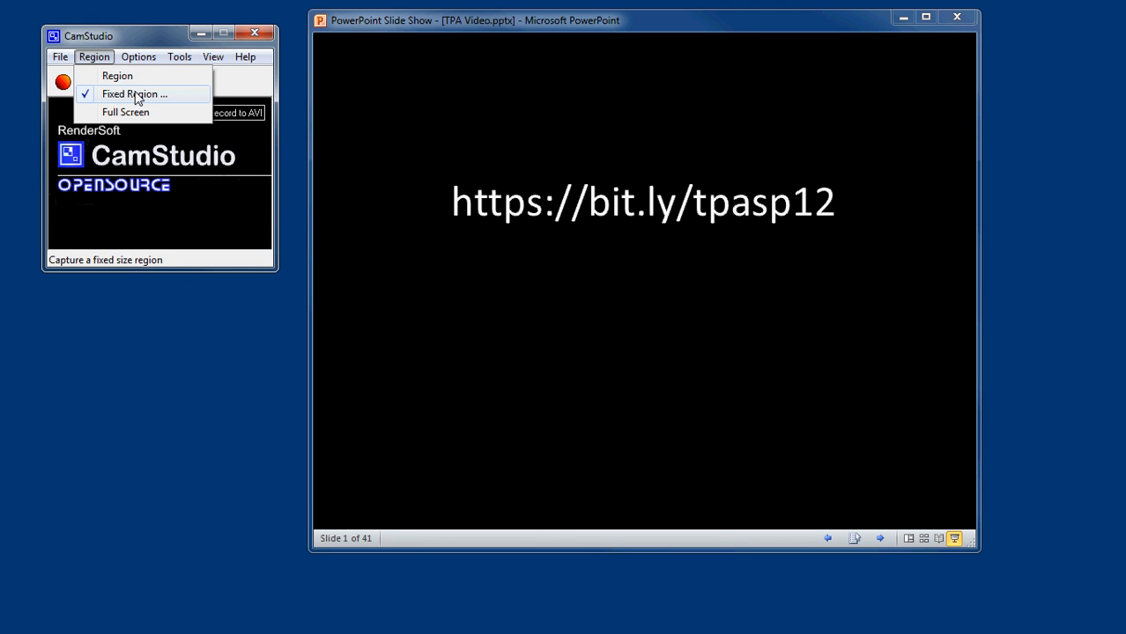
{"action": "mouse_move", "coordinate": [117, 76]}
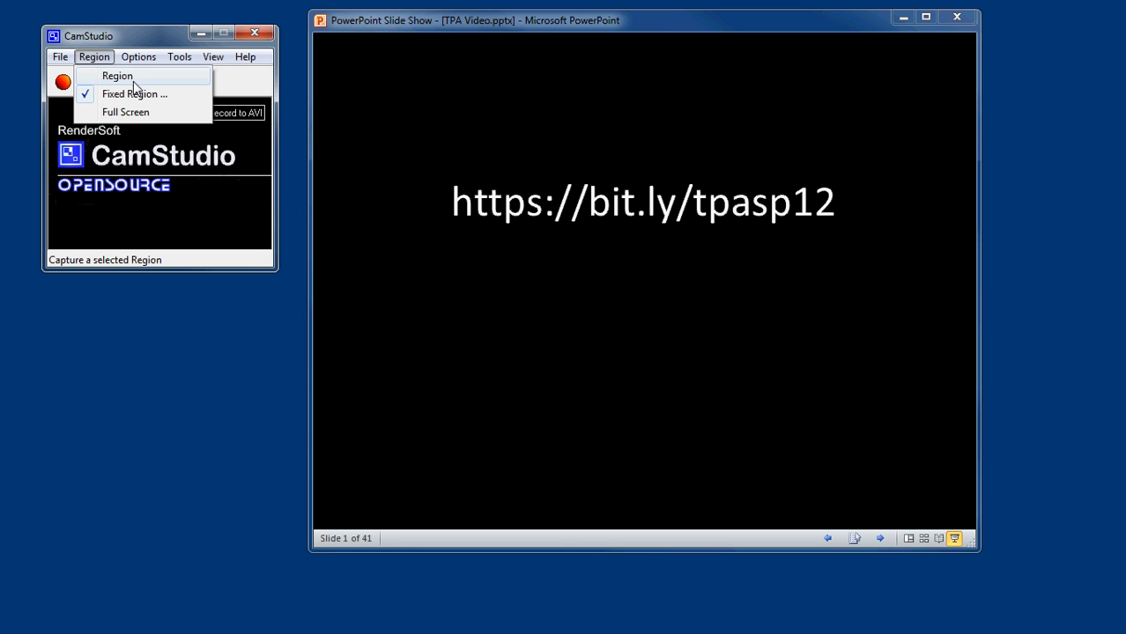
Open the Fixed Region dialog showing an 800×600 area at left 780, top 140.
{"action": "left_click", "coordinate": [134, 94]}
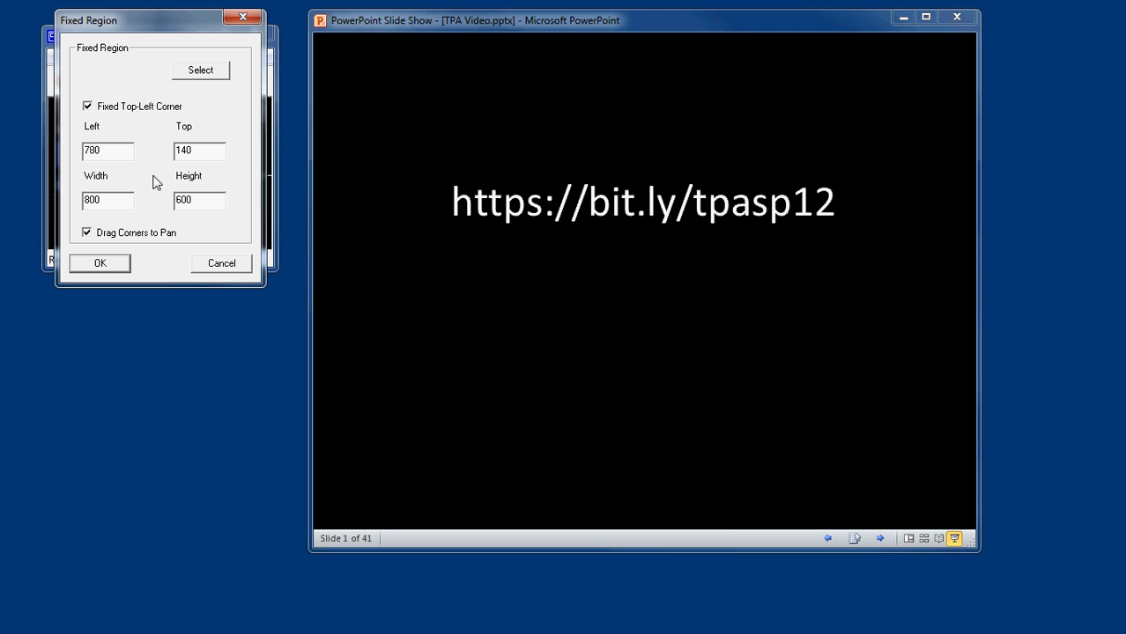
Review the width and left fields, keeping 800×600 at 780, 140, and accept.
{"action": "triple_click", "coordinate": [108, 200]}
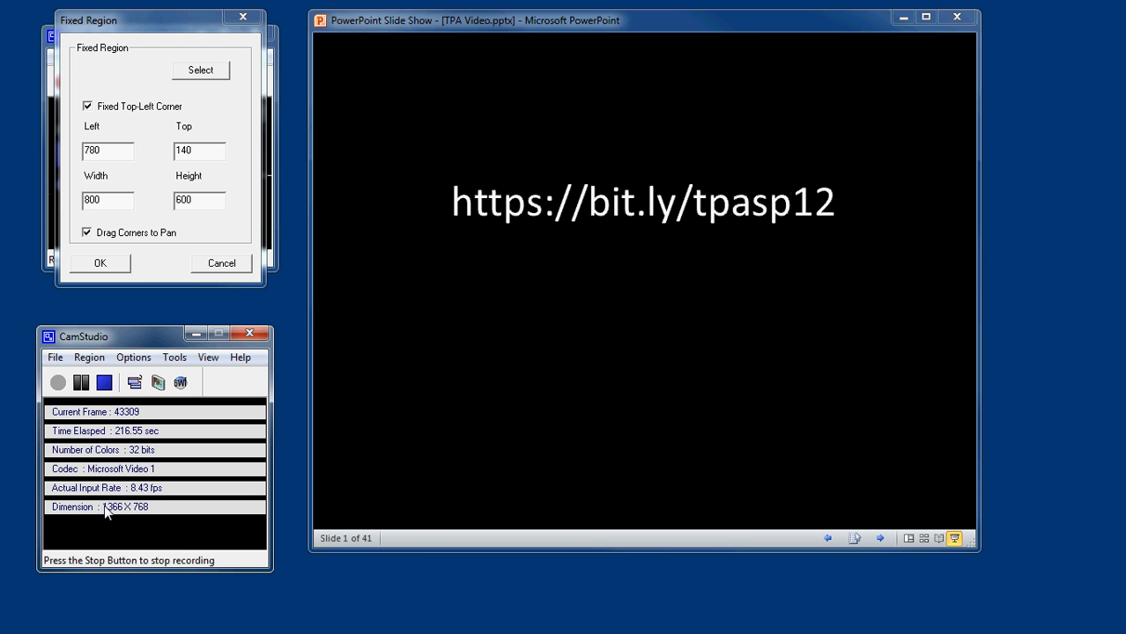
{"action": "mouse_move", "coordinate": [148, 523]}
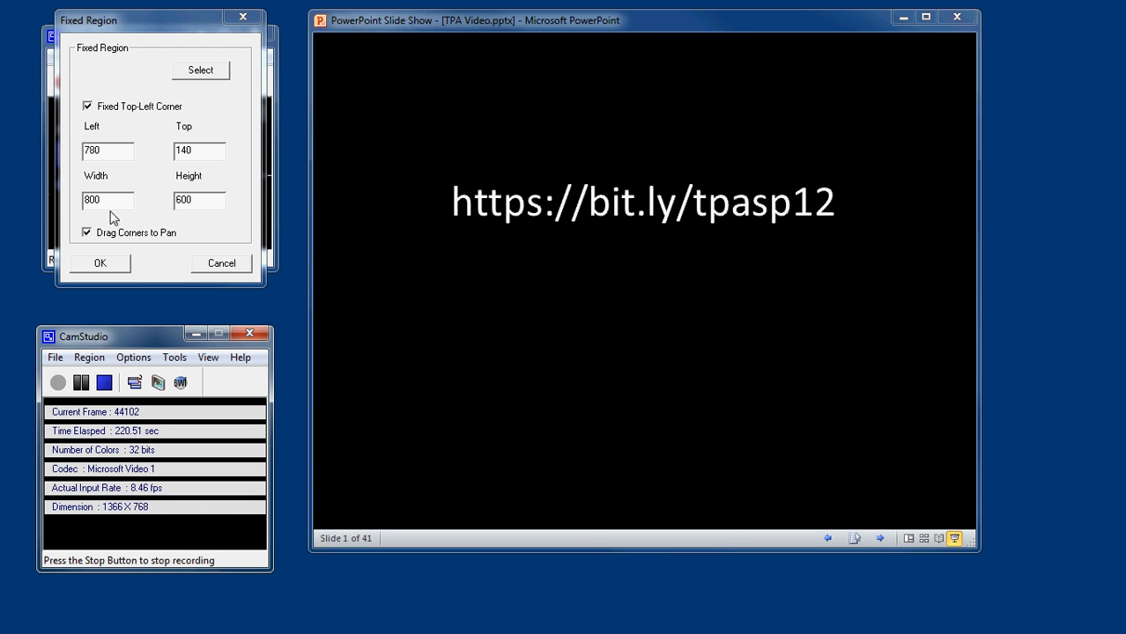
{"action": "mouse_move", "coordinate": [501, 408]}
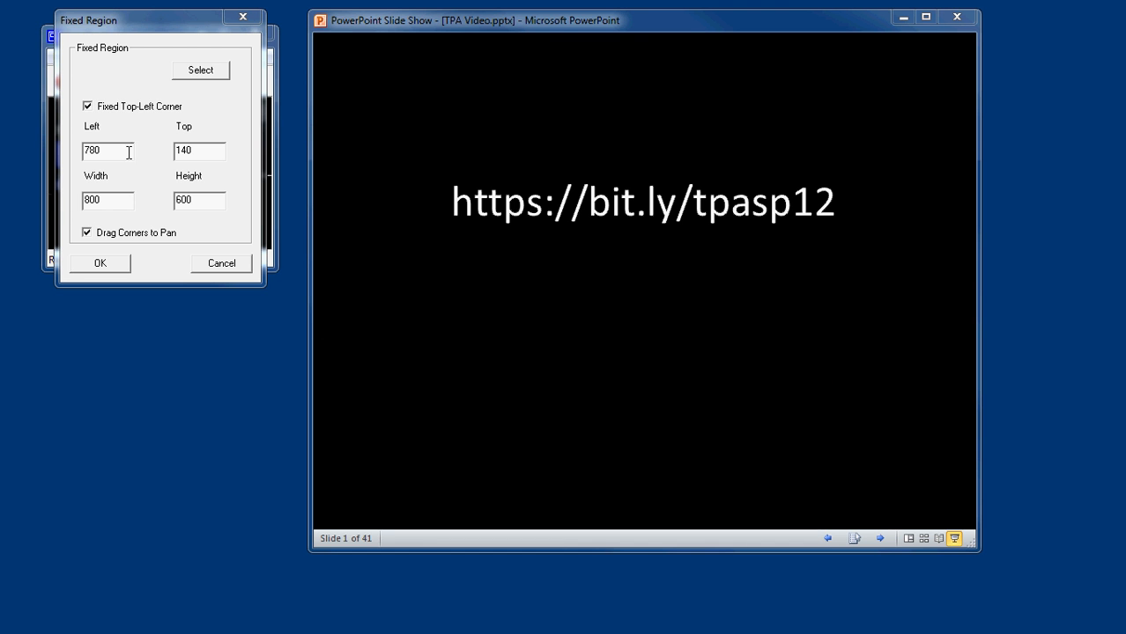
{"action": "triple_click", "coordinate": [107, 150]}
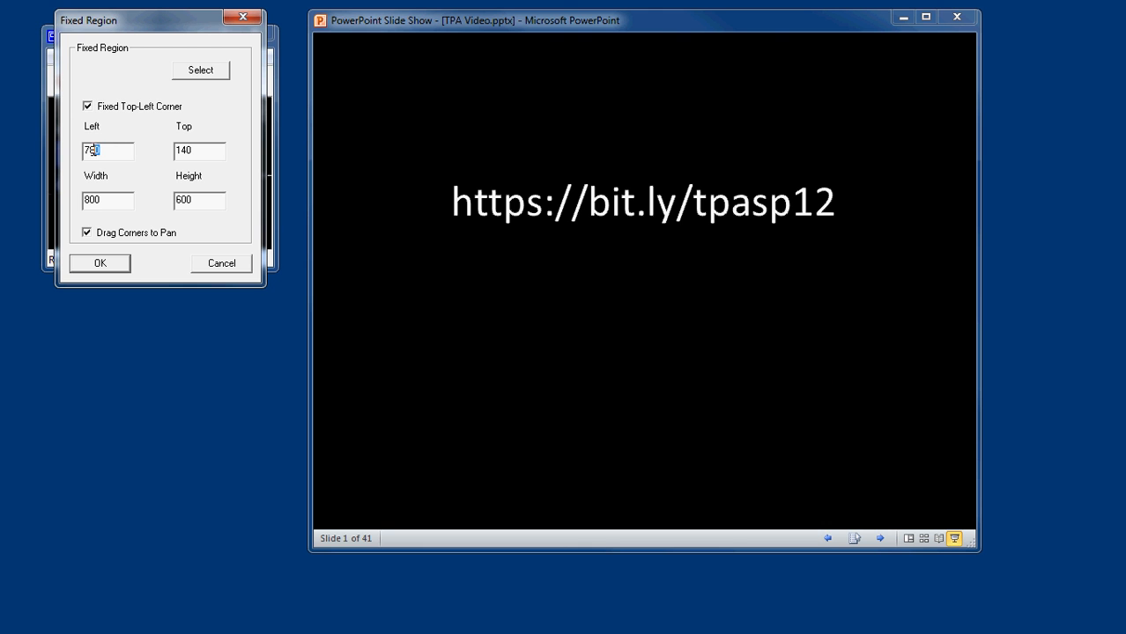
{"action": "triple_click", "coordinate": [108, 150]}
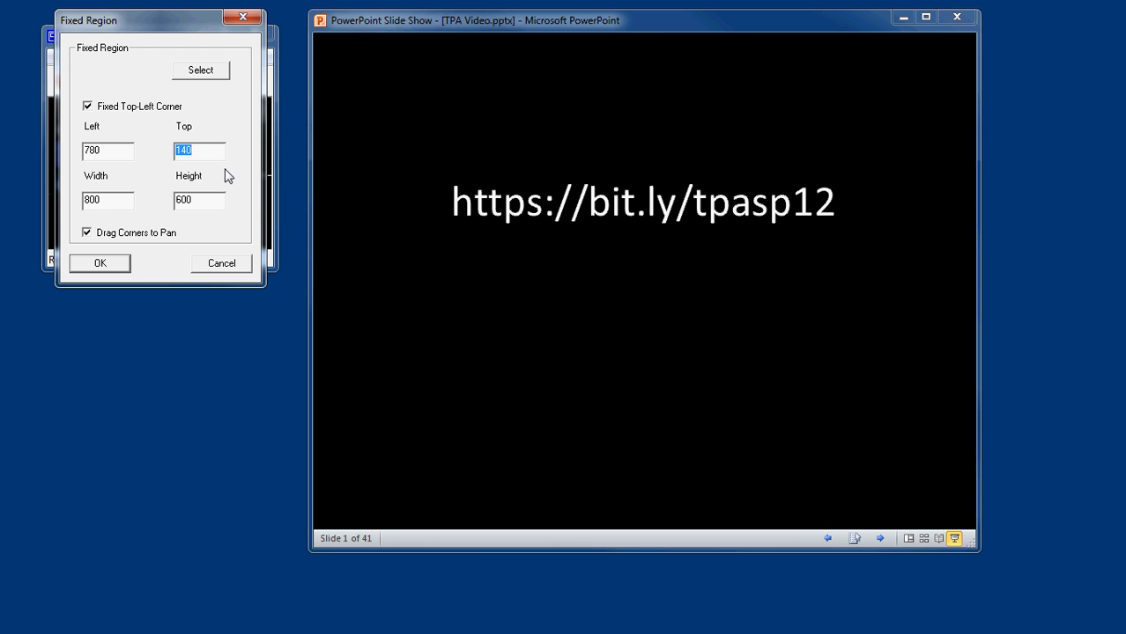
{"action": "mouse_move", "coordinate": [304, 98]}
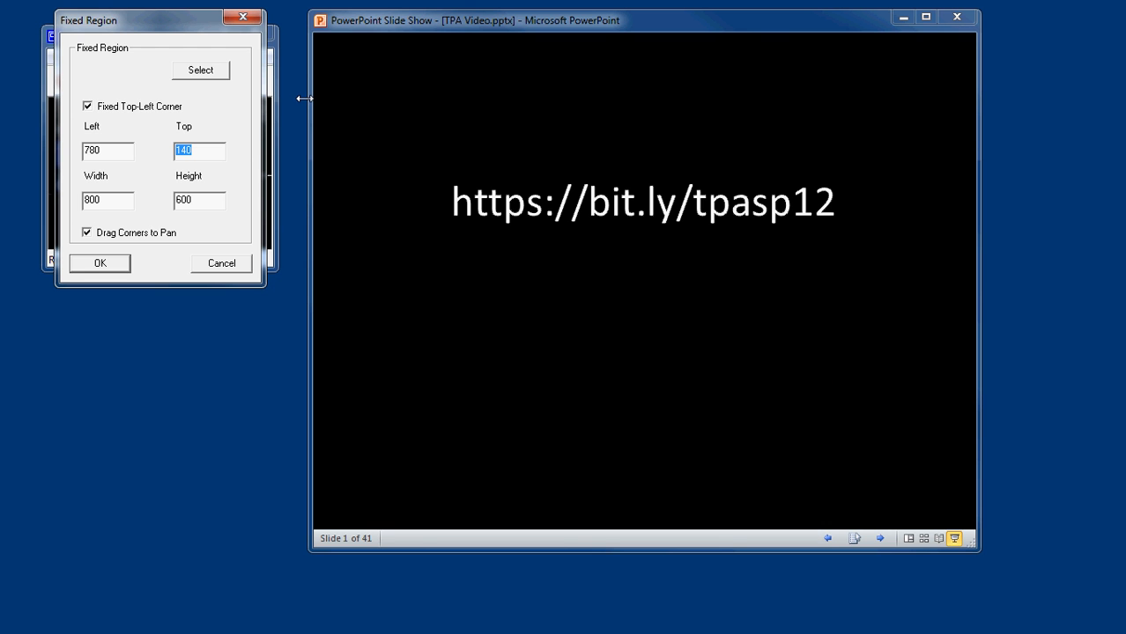
{"action": "mouse_move", "coordinate": [289, 189]}
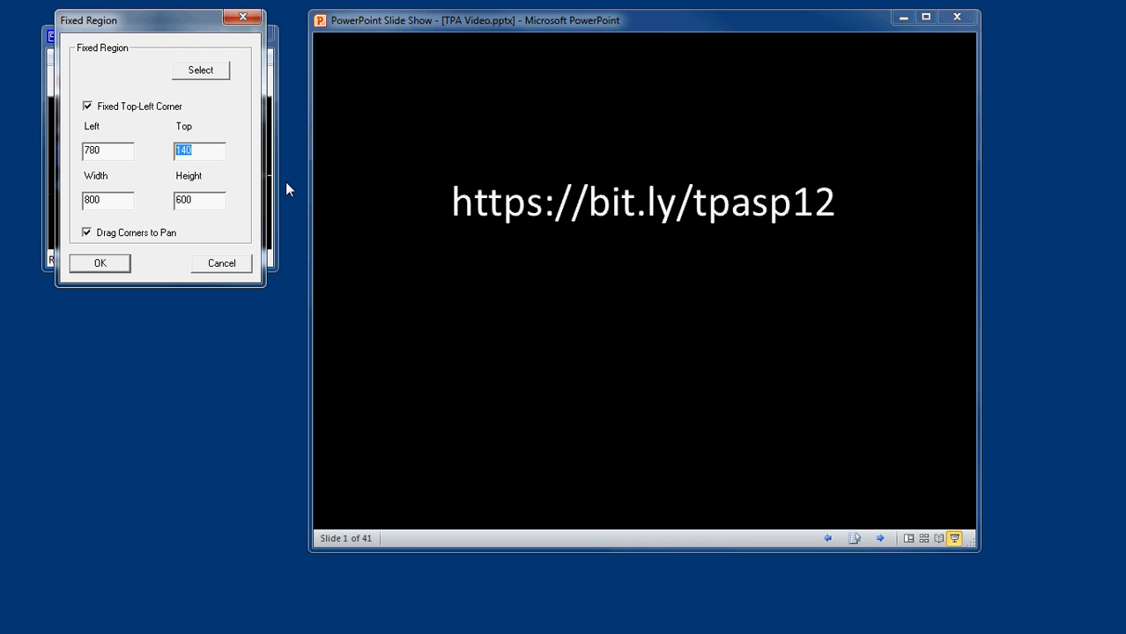
{"action": "left_click", "coordinate": [100, 262]}
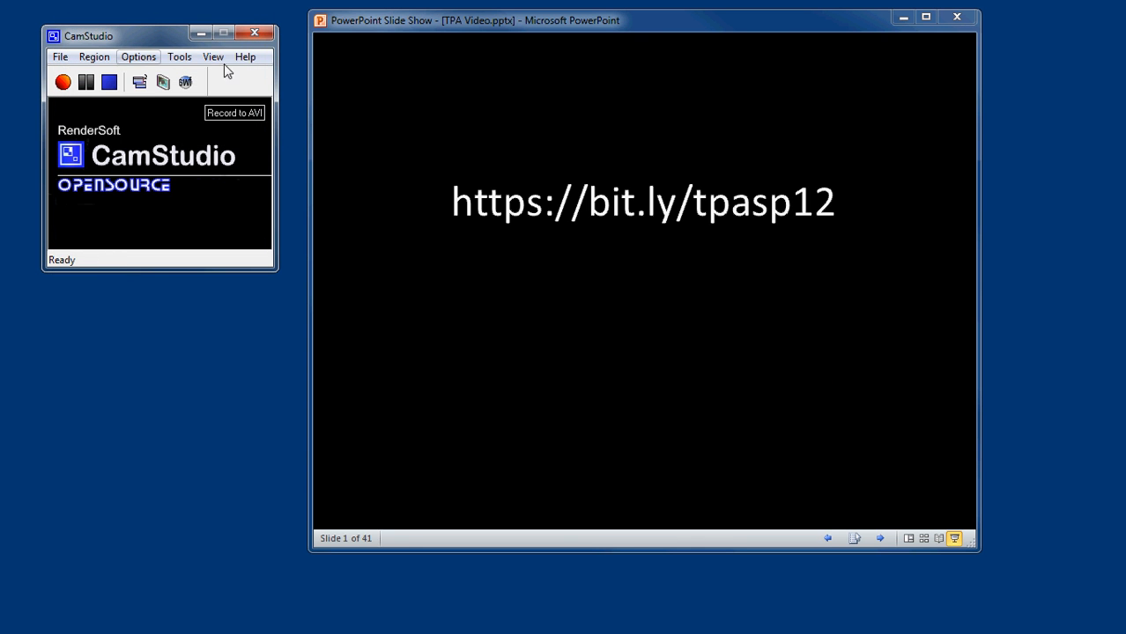
{"action": "mouse_move", "coordinate": [139, 85]}
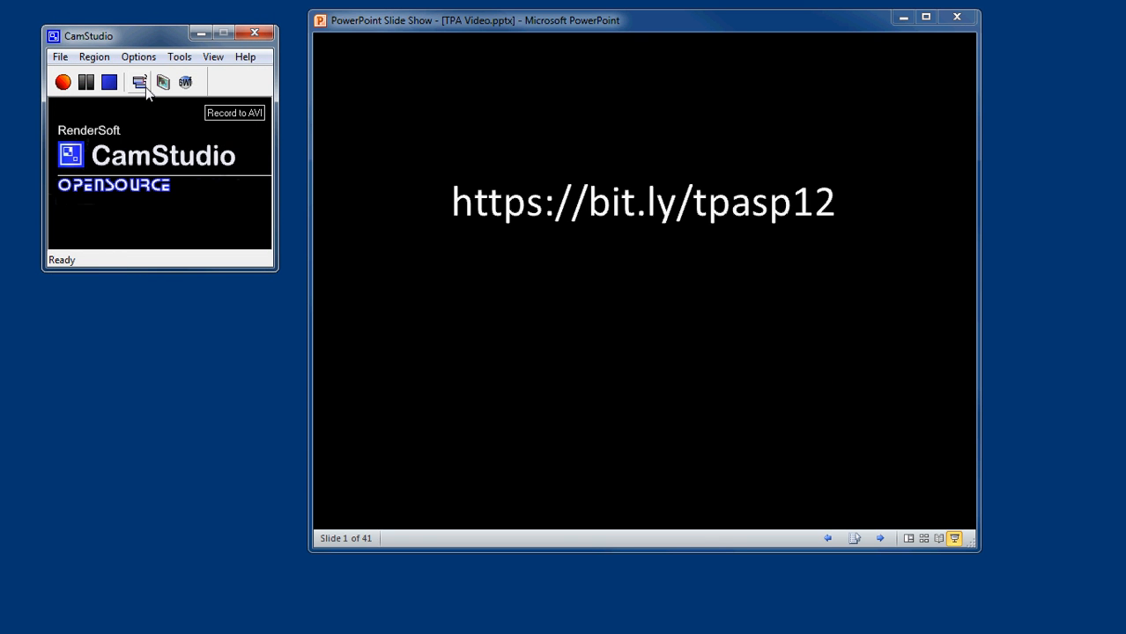
{"action": "mouse_move", "coordinate": [63, 82]}
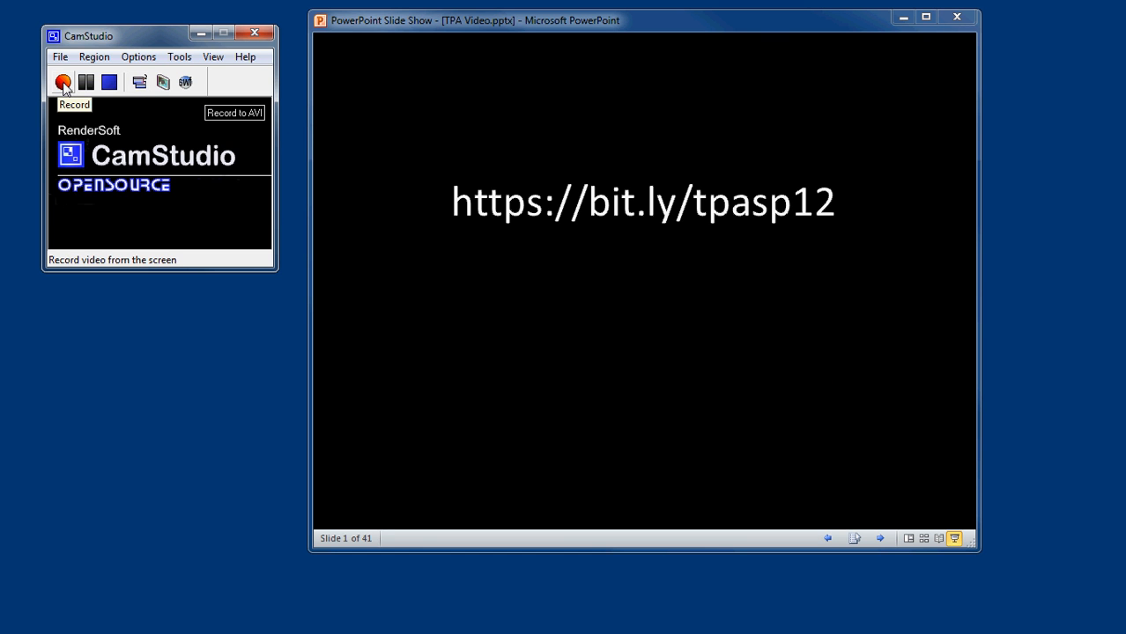
Start recording the 800×600 region around the windowed slide show.
{"action": "left_click", "coordinate": [63, 81]}
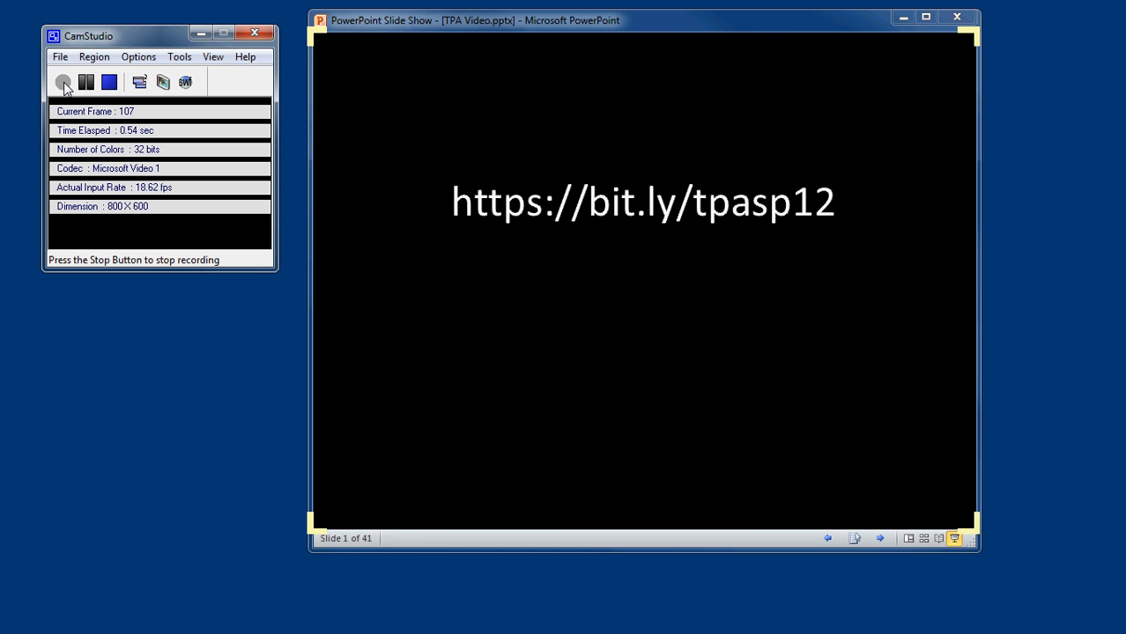
{"action": "mouse_move", "coordinate": [325, 483]}
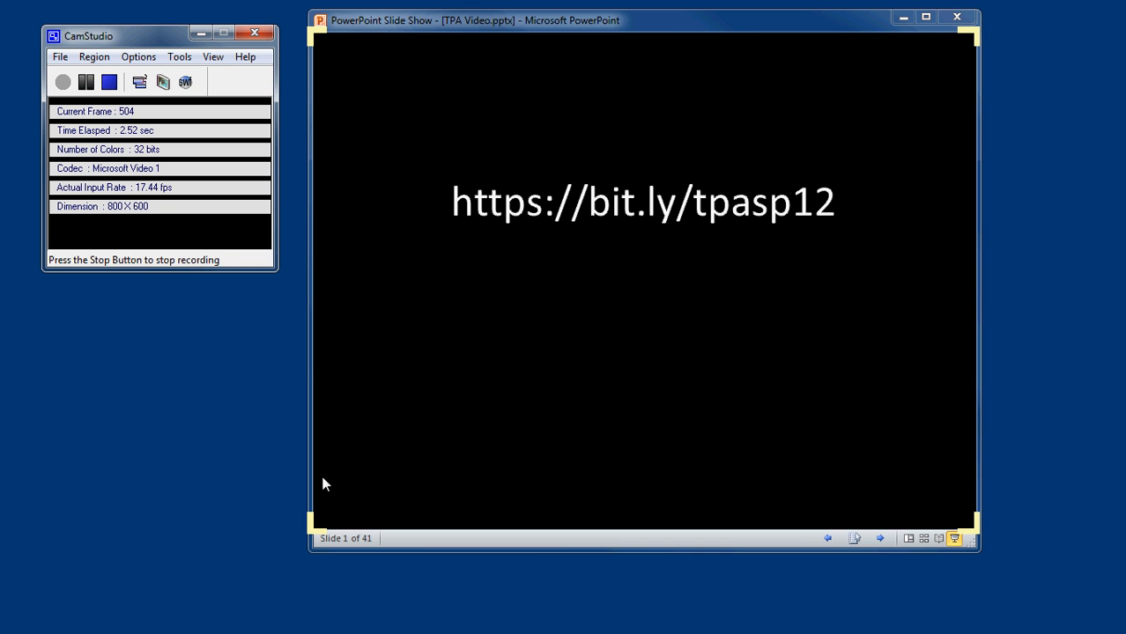
{"action": "mouse_move", "coordinate": [980, 44]}
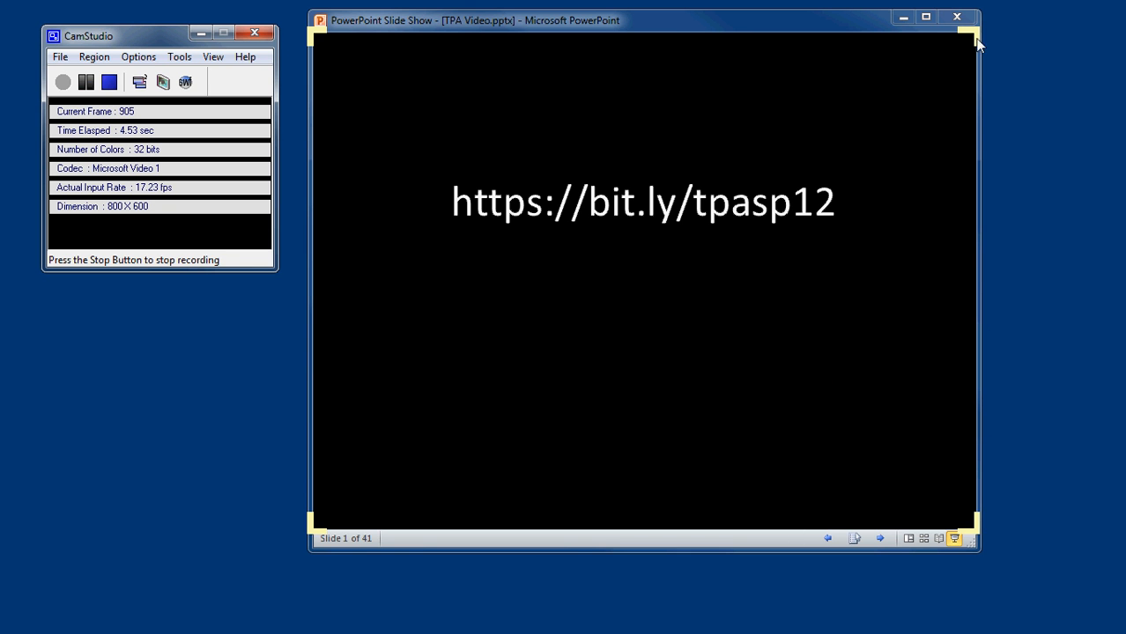
{"action": "mouse_move", "coordinate": [1072, 132]}
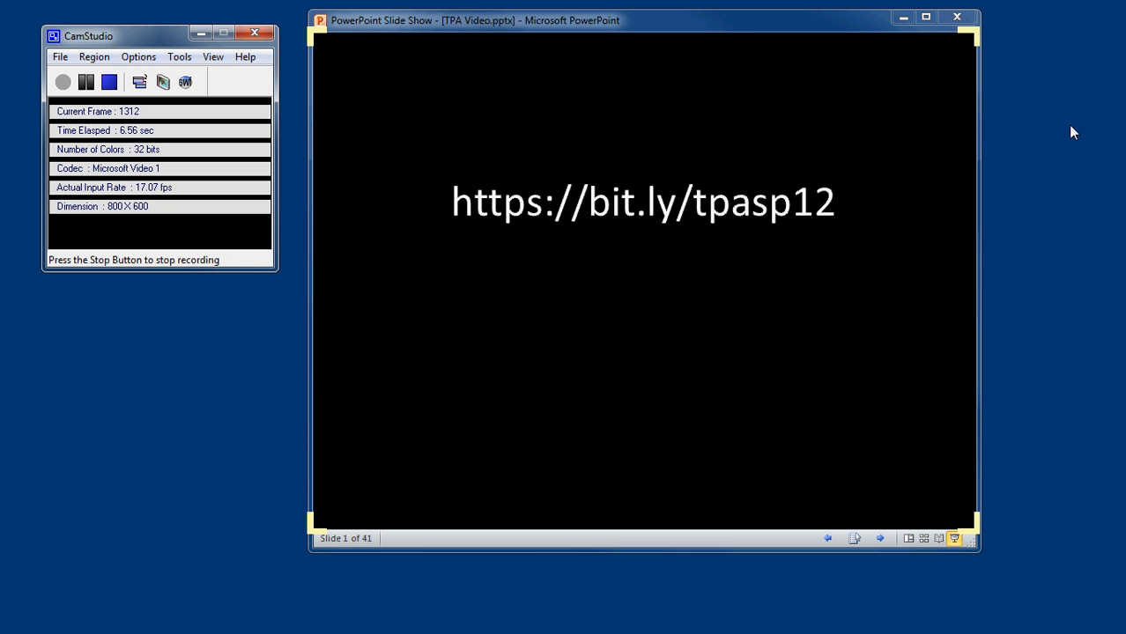
{"action": "mouse_move", "coordinate": [348, 36]}
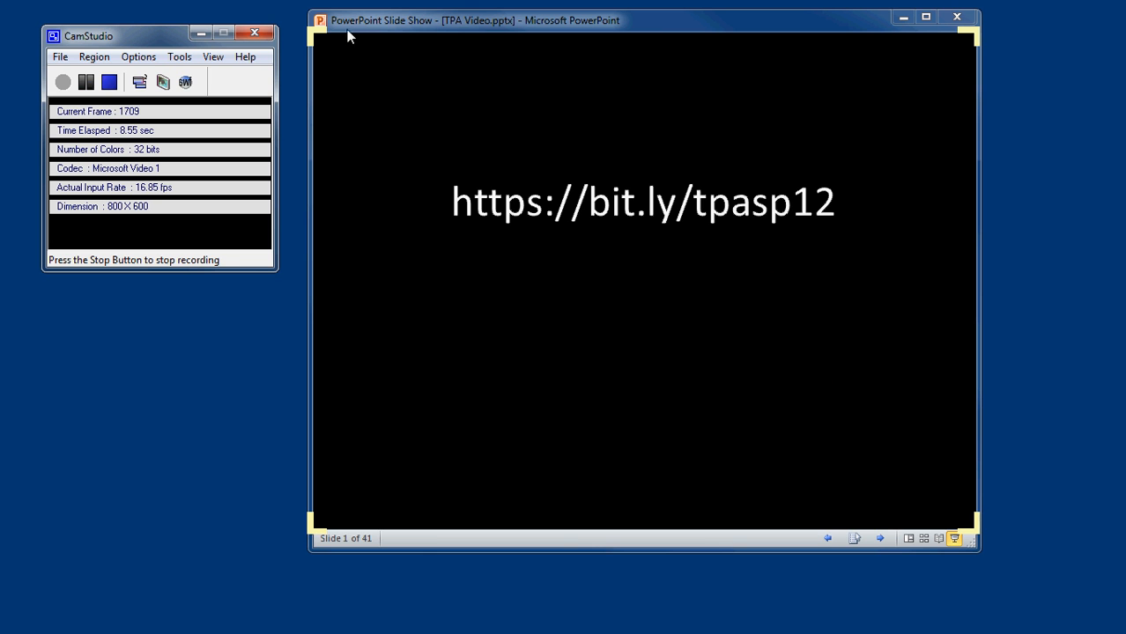
{"action": "mouse_move", "coordinate": [236, 373]}
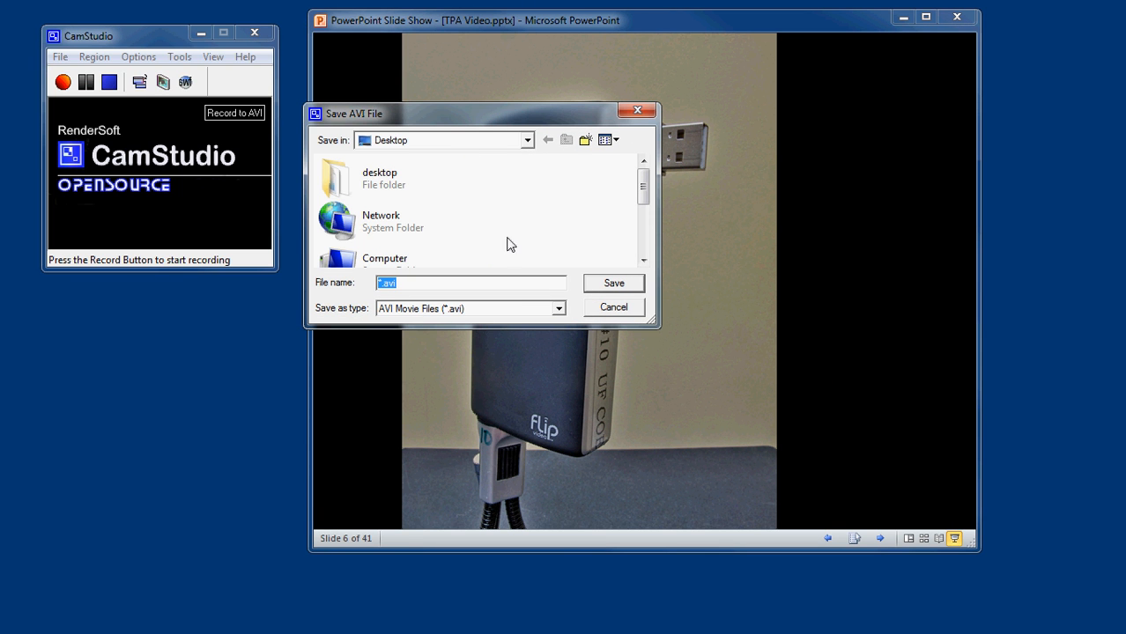
{"action": "mouse_move", "coordinate": [505, 230]}
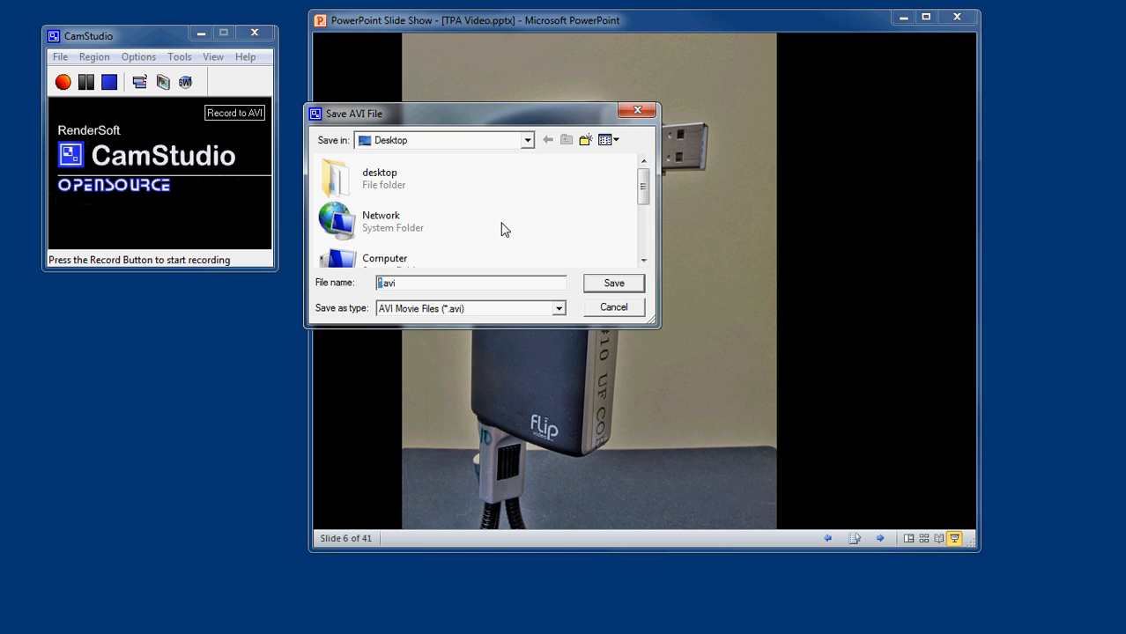
Enter 'TPA Camstudio' as the AVI file name for saving on the Desktop.
{"action": "type", "text": "TPA"}
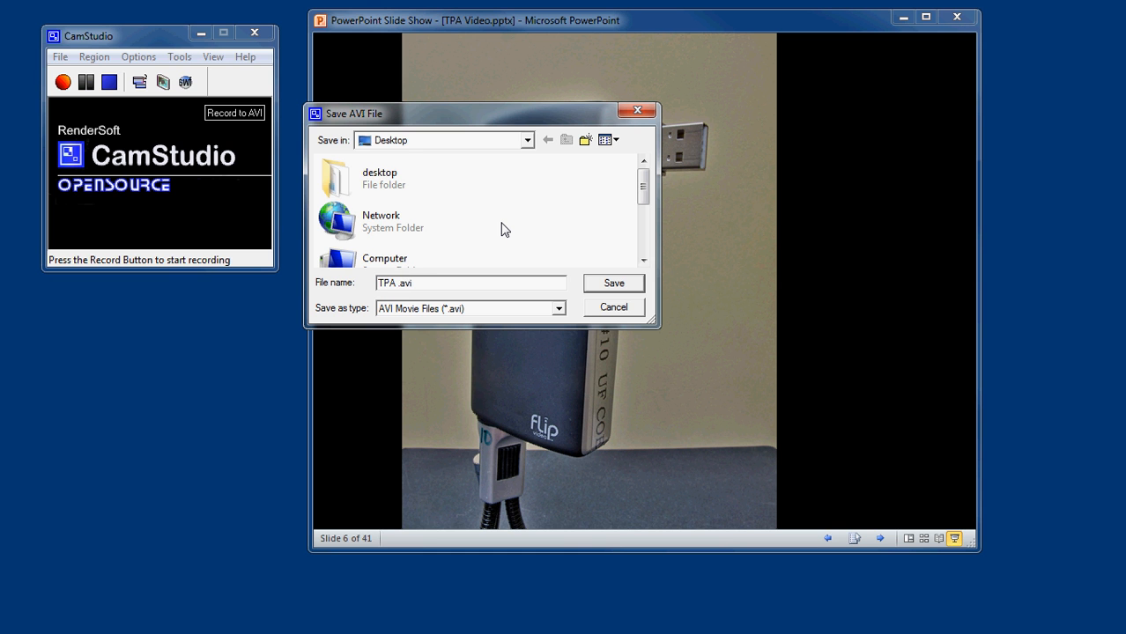
{"action": "type", "text": "Camstu"}
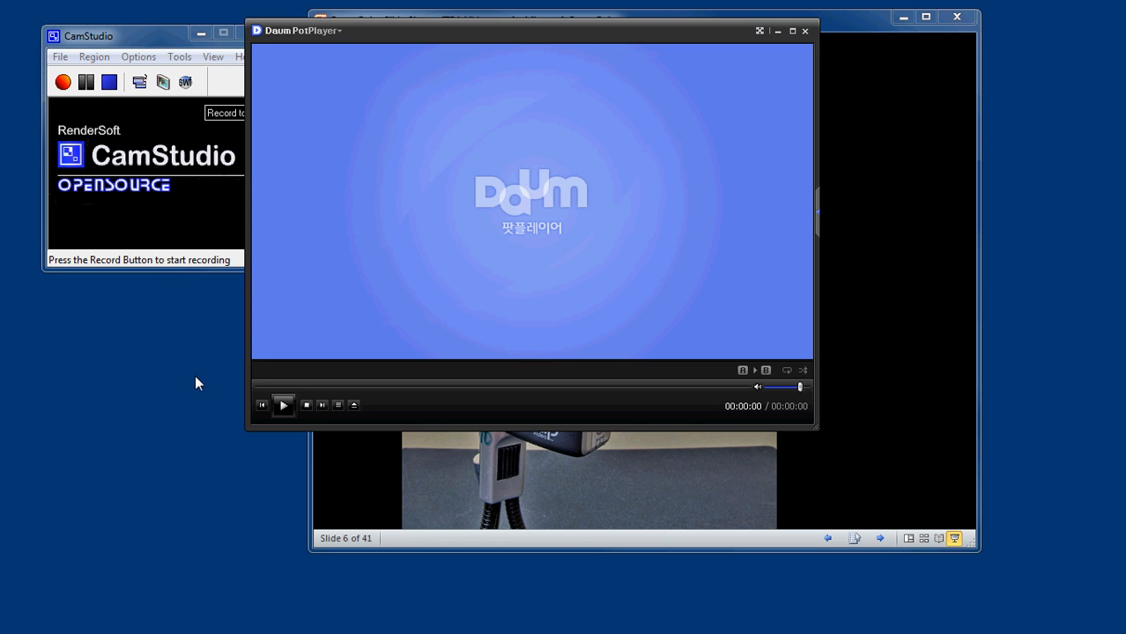
Minimize the slide show and play the 42-second 'TPA Camstudio.avi' in PotPlayer.
{"action": "left_click", "coordinate": [284, 406]}
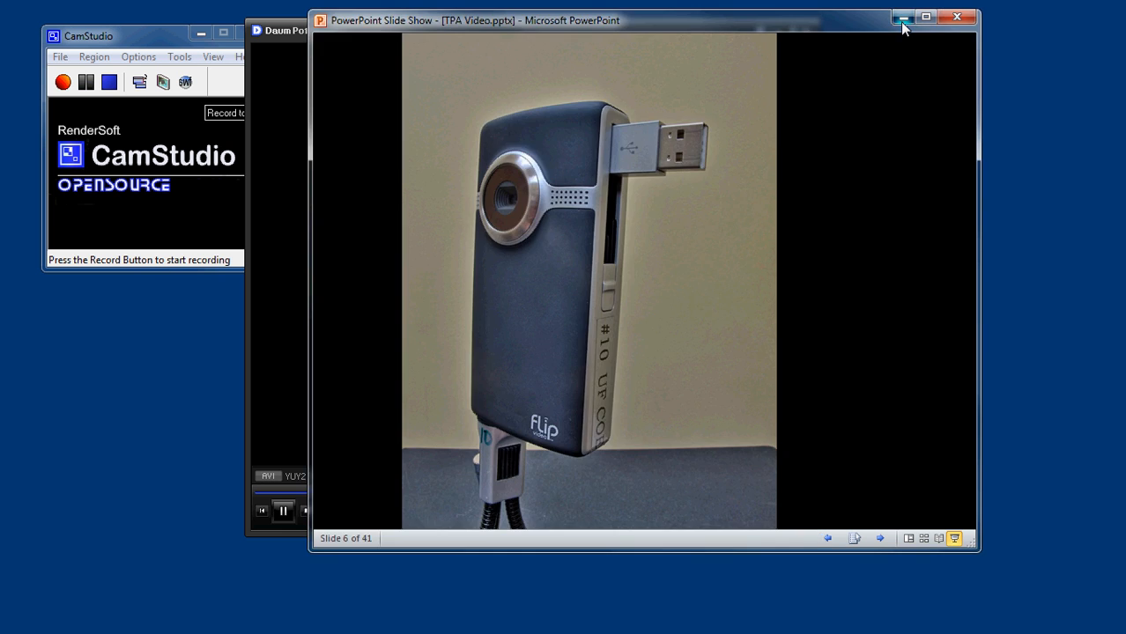
{"action": "left_click", "coordinate": [902, 18]}
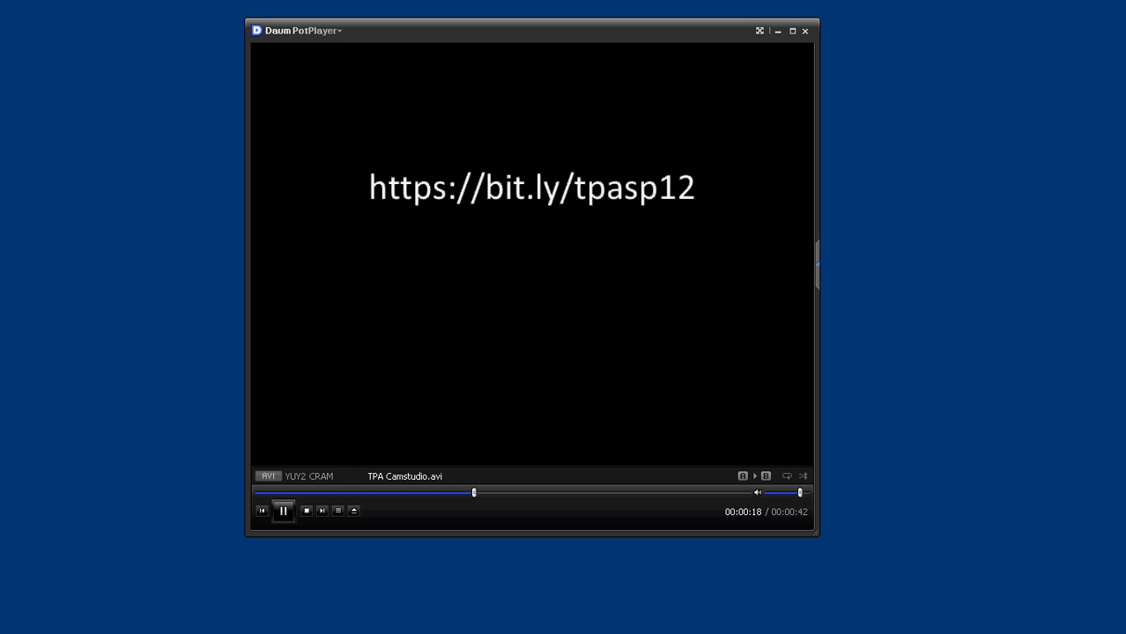
{"action": "left_click", "coordinate": [606, 491]}
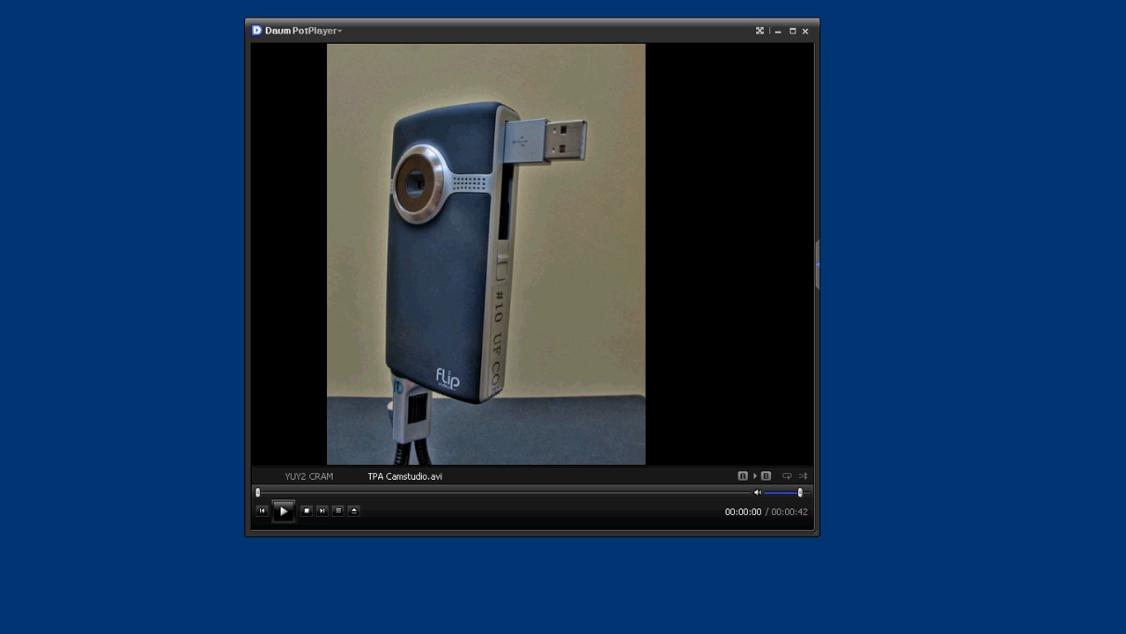
{"action": "mouse_move", "coordinate": [557, 258]}
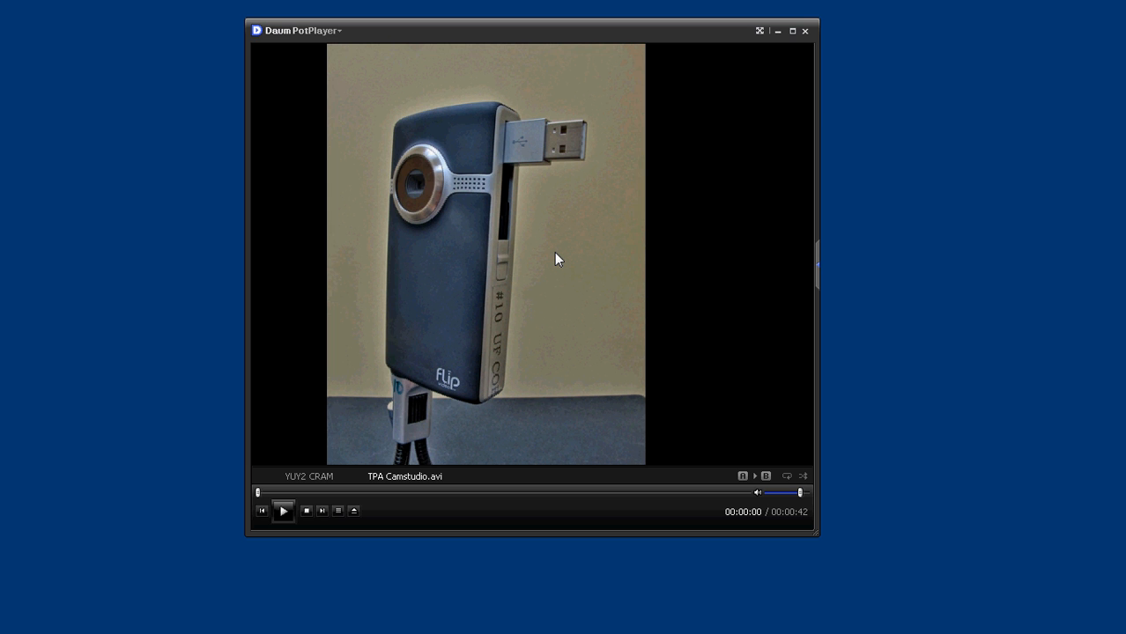
{"action": "mouse_move", "coordinate": [497, 353]}
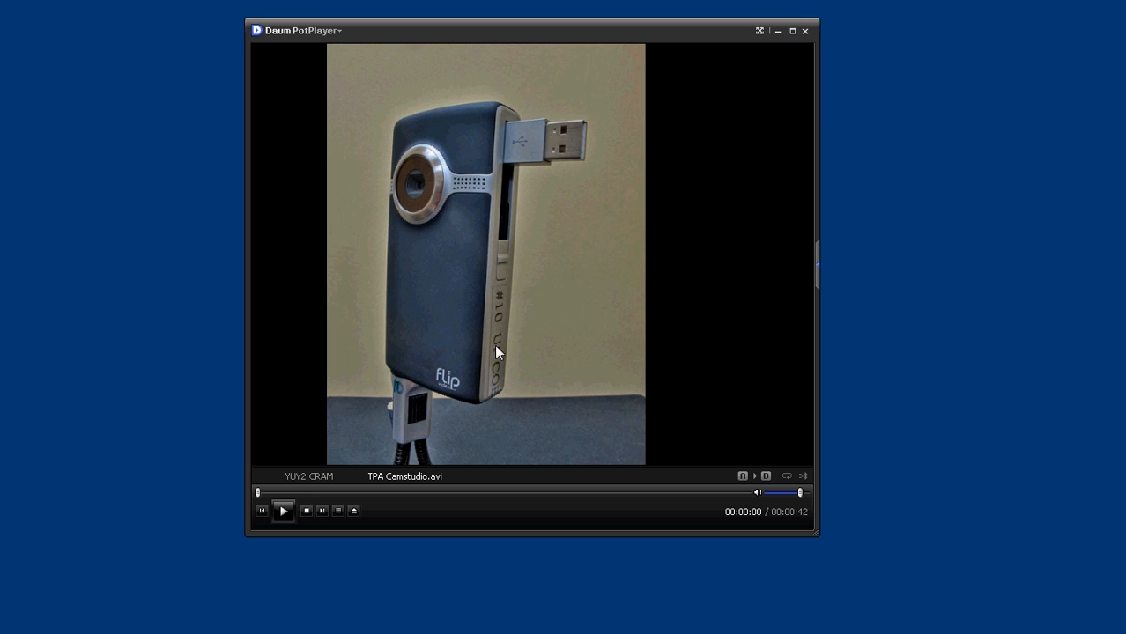
{"action": "mouse_move", "coordinate": [619, 386]}
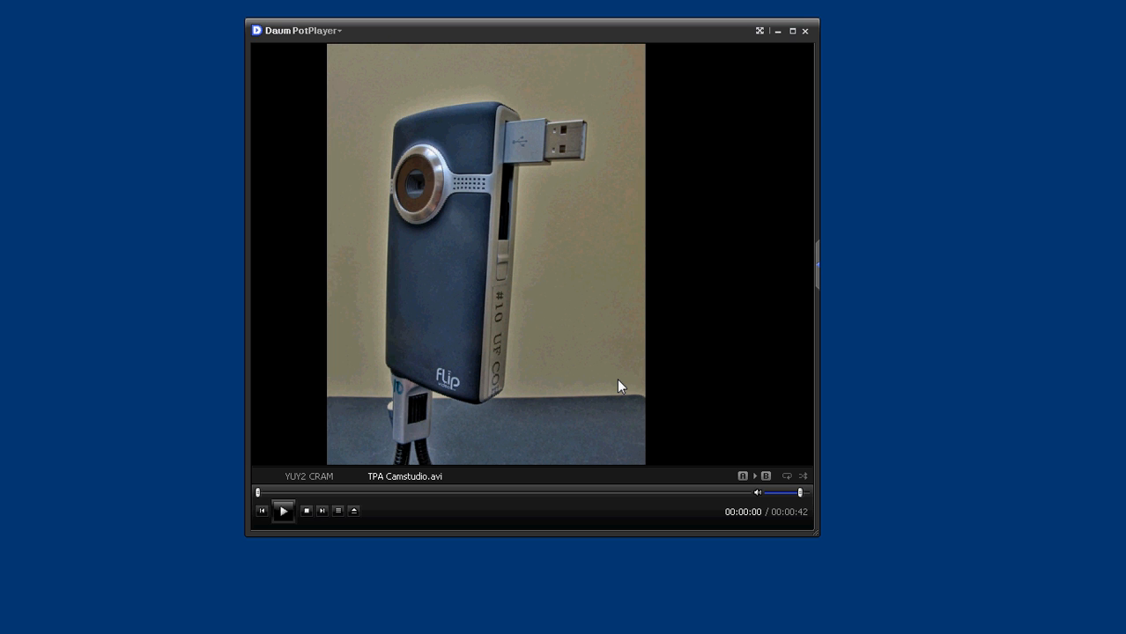